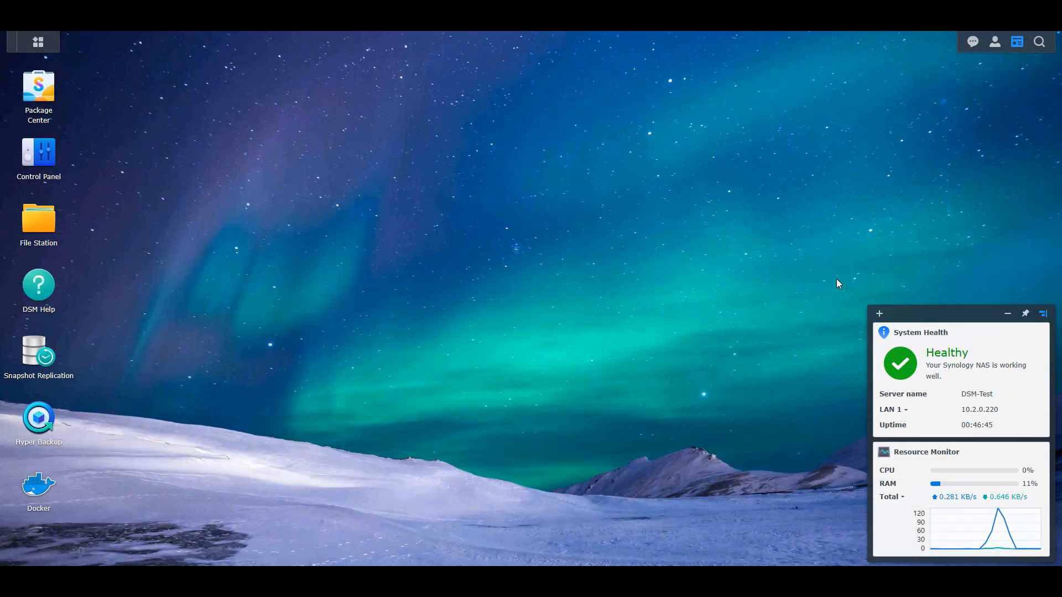
{"action": "mouse_move", "coordinate": [642, 256]}
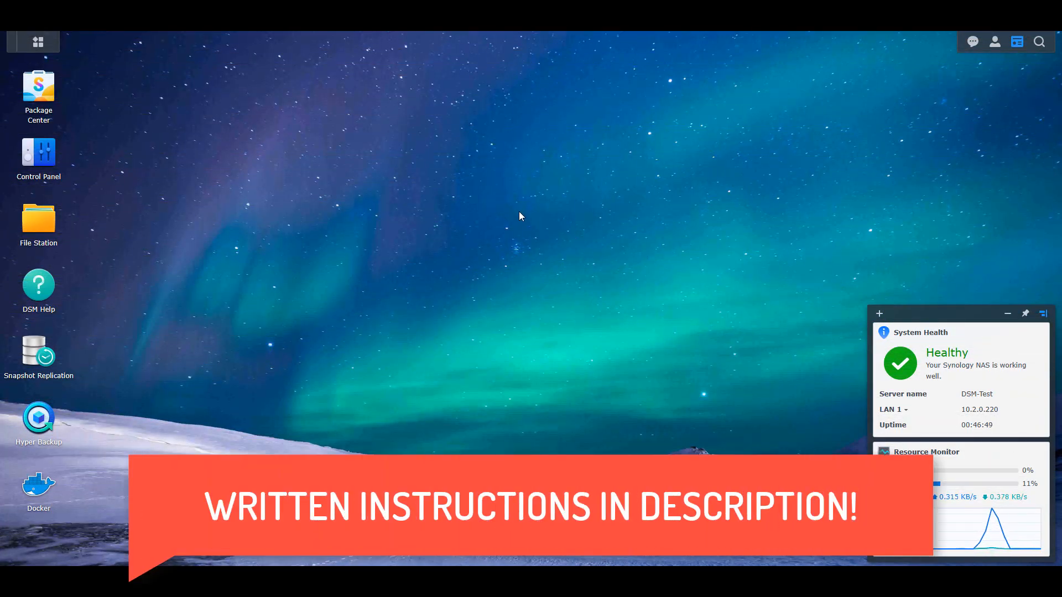
{"action": "mouse_move", "coordinate": [518, 219]}
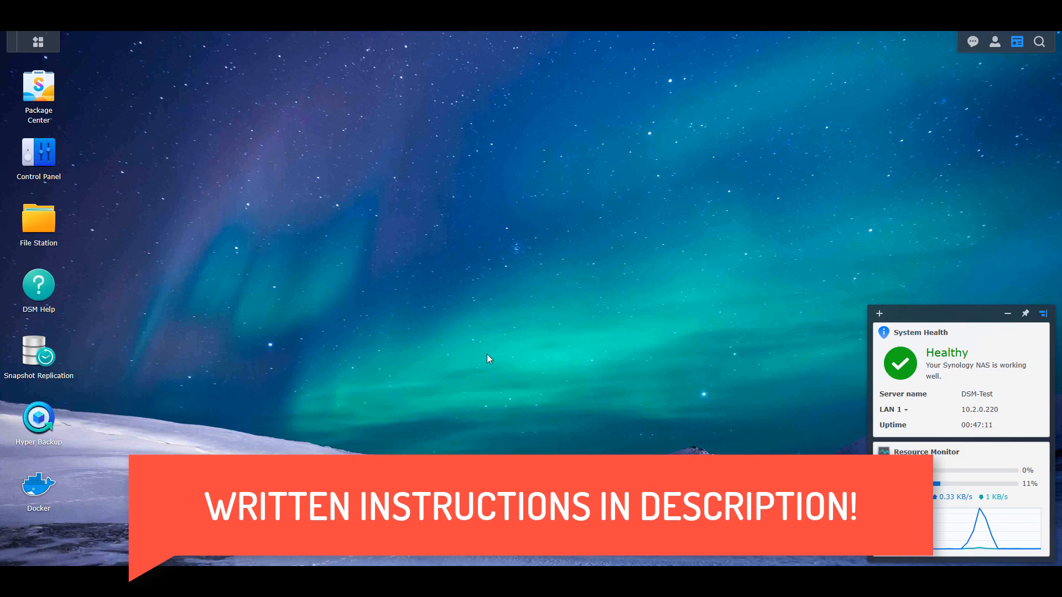
{"action": "mouse_move", "coordinate": [480, 349]}
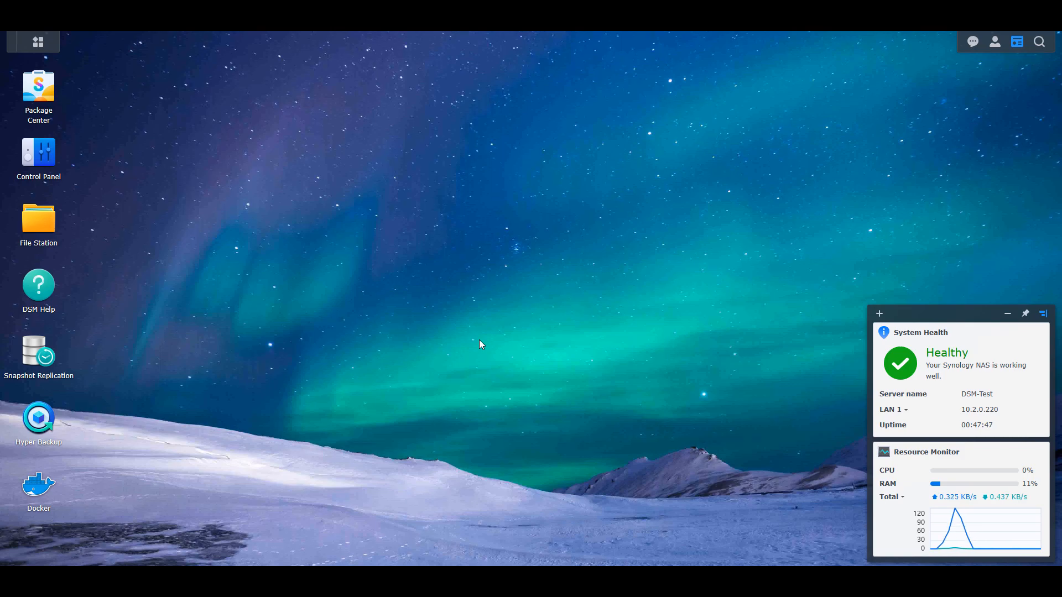
{"action": "mouse_move", "coordinate": [281, 291]}
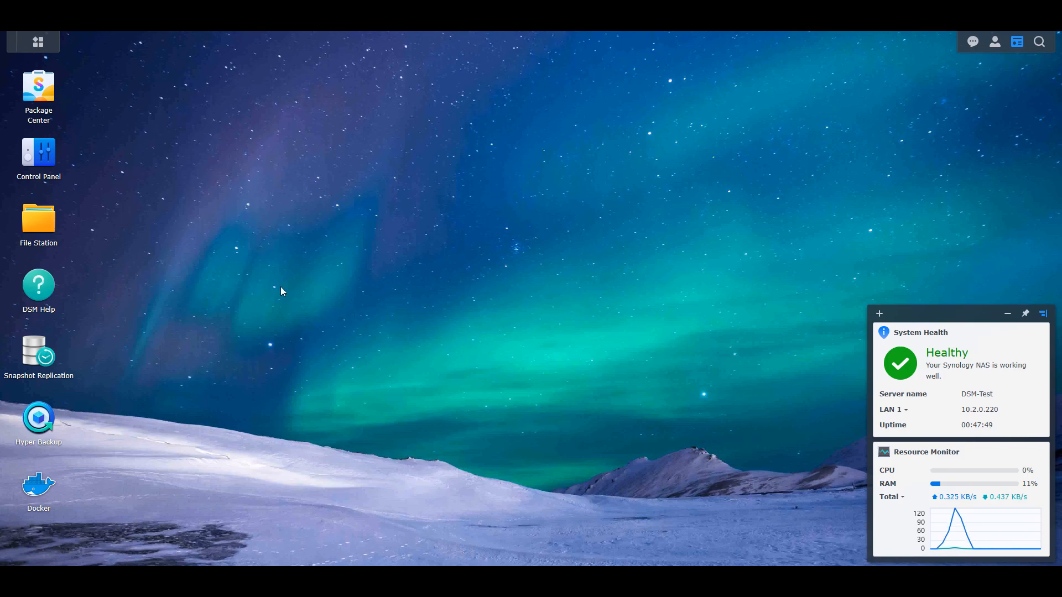
Step: In File Station, create docker/pihole holding dnsmasq.d and pihole subfolders
{"action": "double_click", "coordinate": [39, 223]}
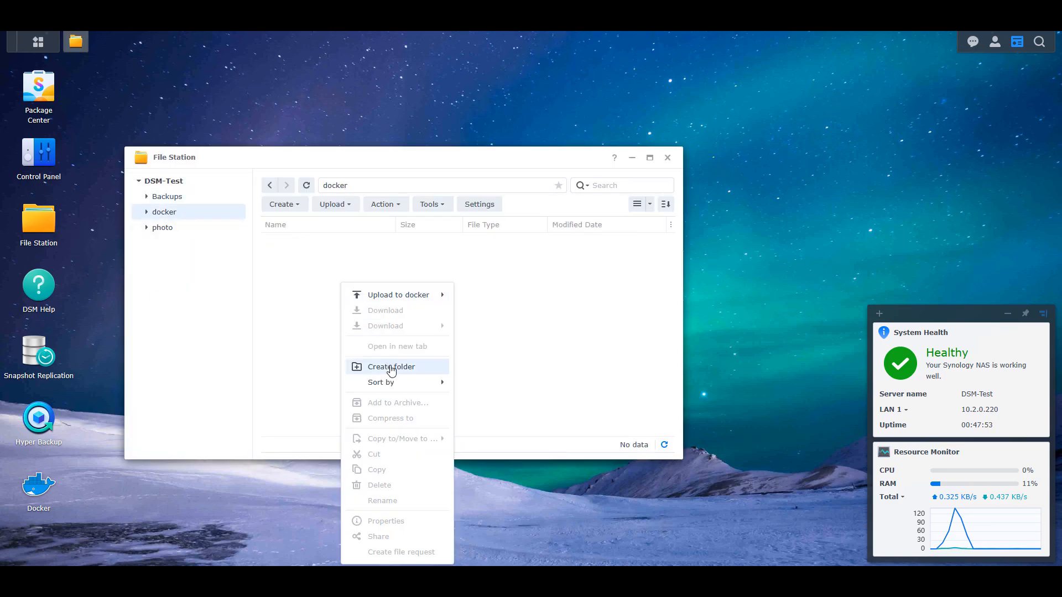
{"action": "left_click", "coordinate": [391, 366]}
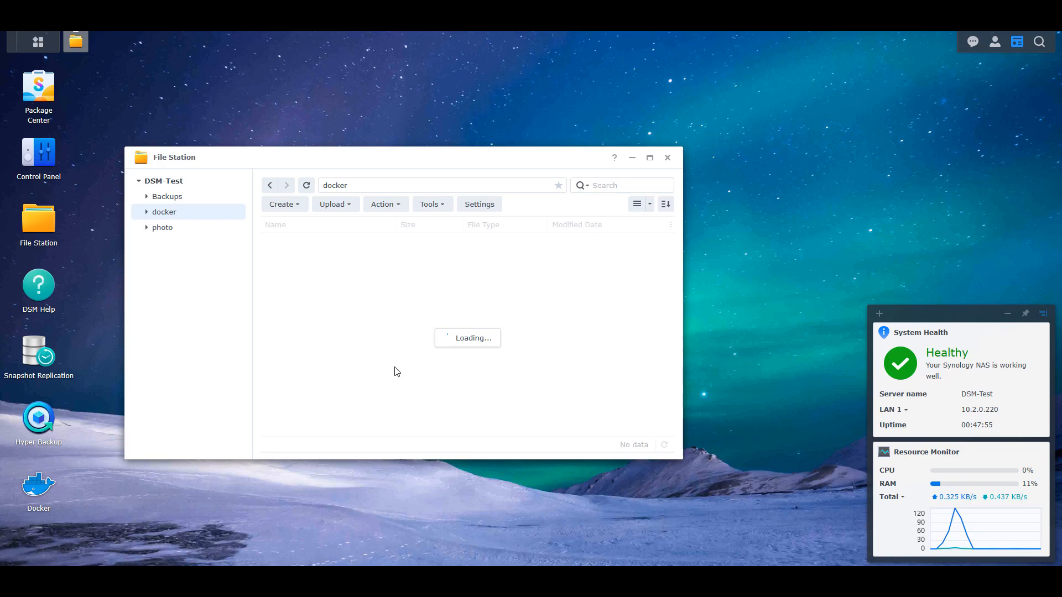
{"action": "right_click", "coordinate": [467, 339]}
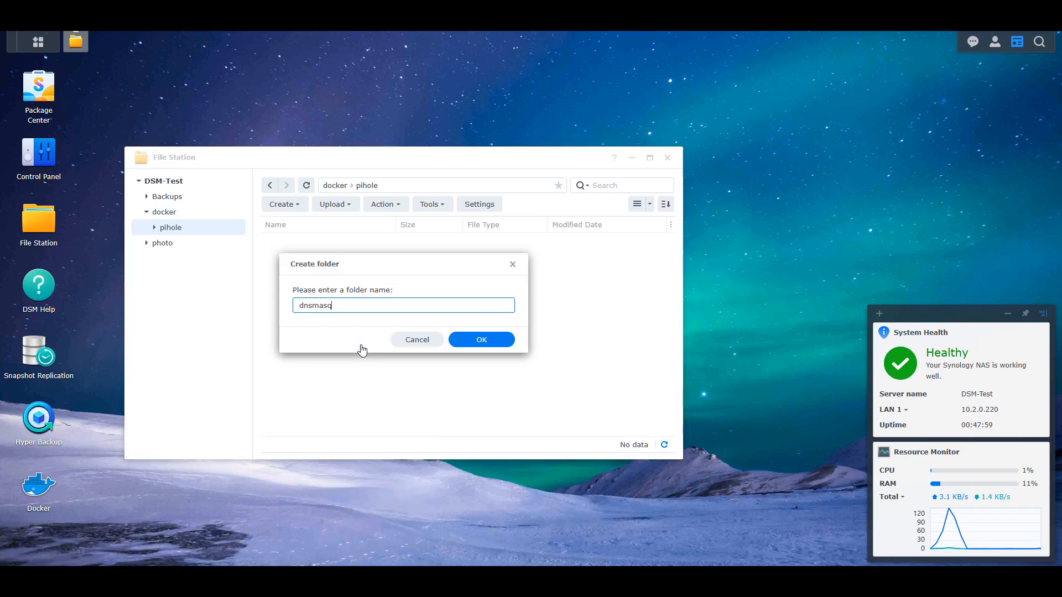
{"action": "left_click", "coordinate": [480, 339]}
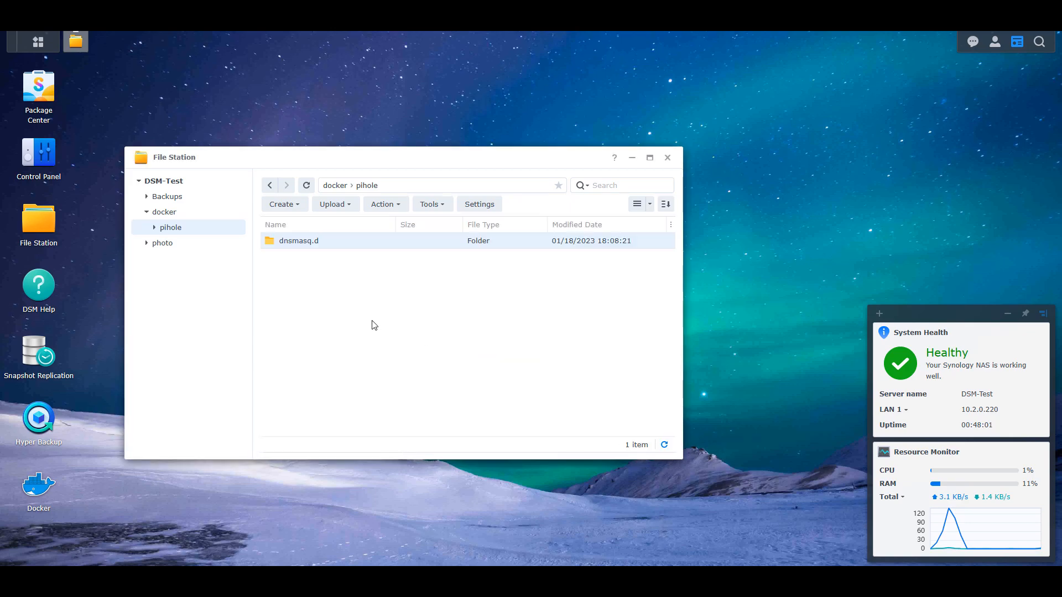
{"action": "type", "text": "op"}
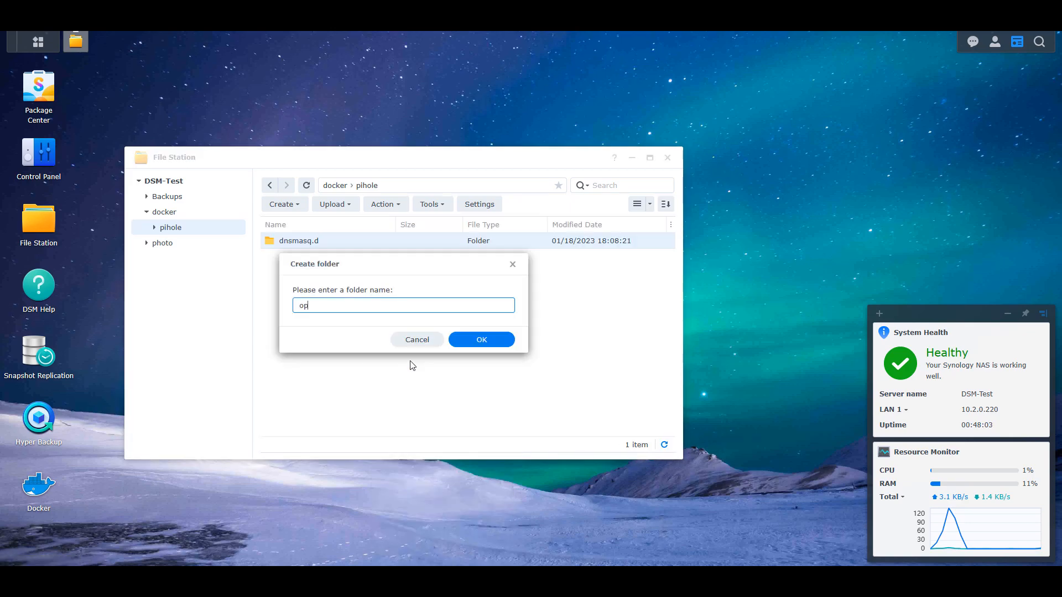
{"action": "type", "text": "pihole"}
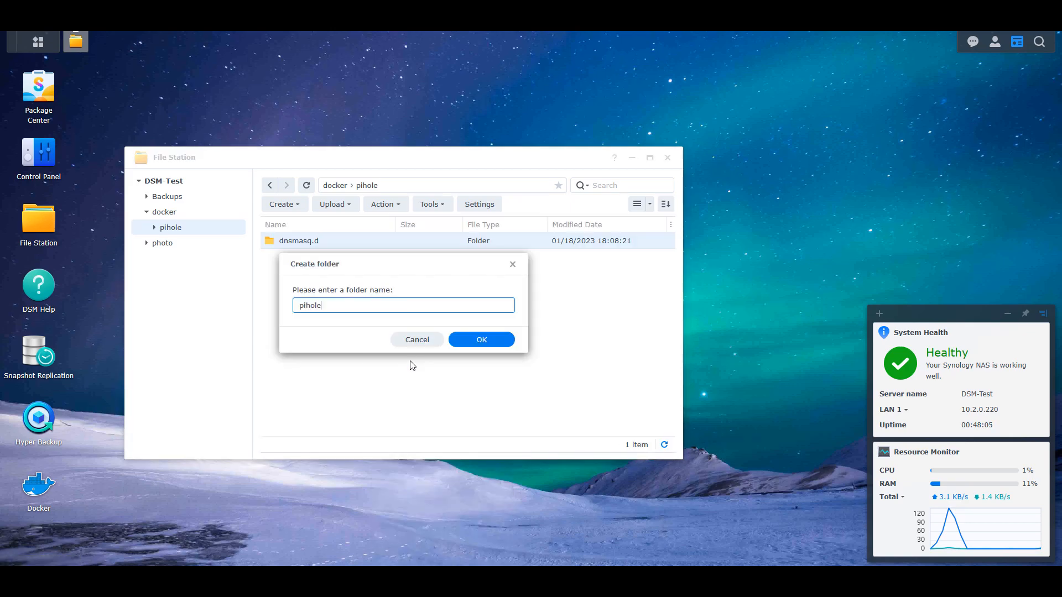
{"action": "left_click", "coordinate": [480, 339]}
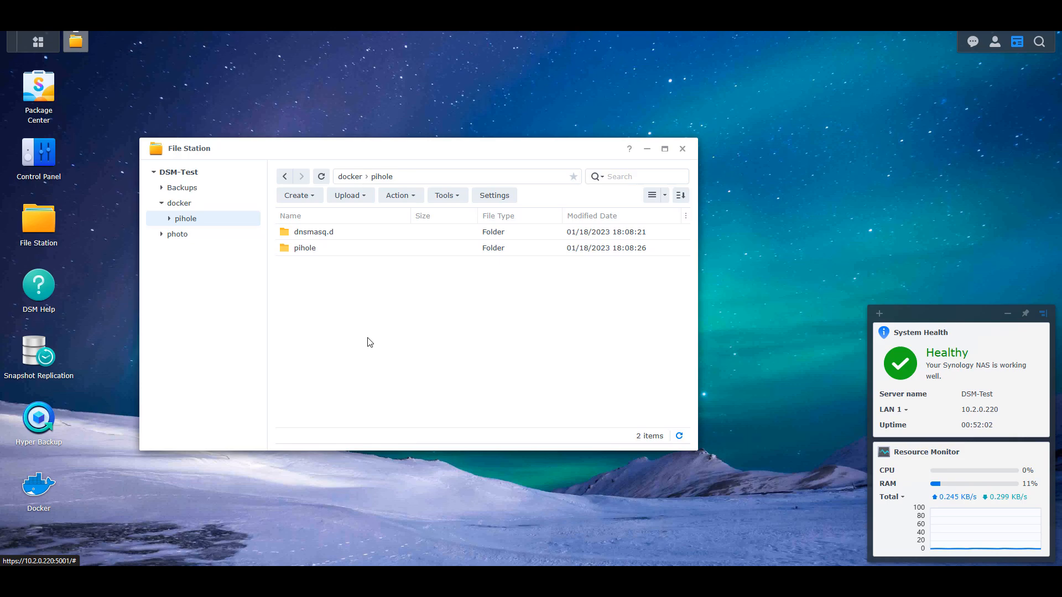
{"action": "mouse_move", "coordinate": [388, 338]}
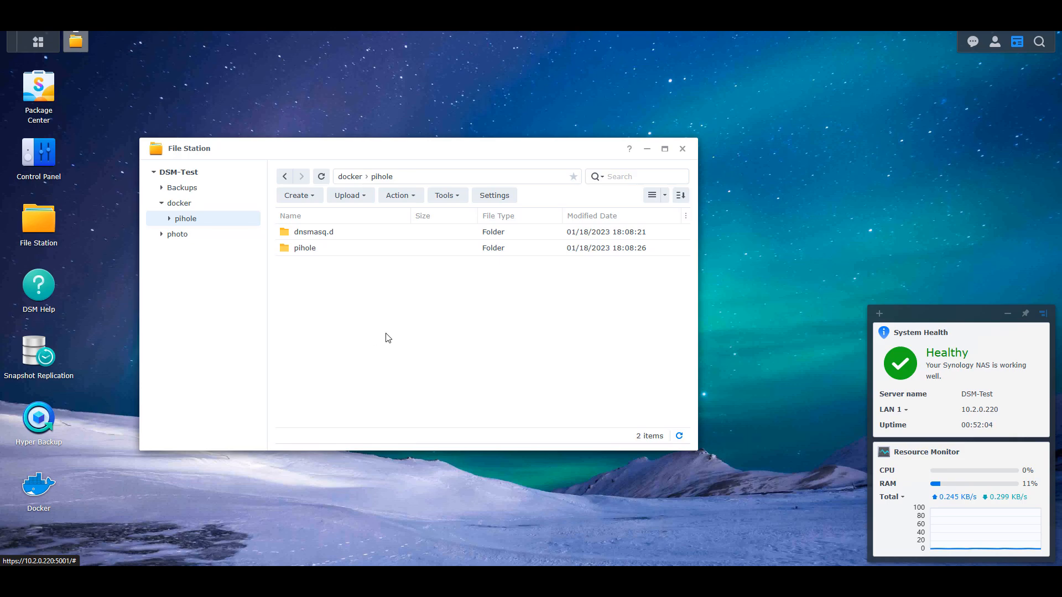
{"action": "mouse_move", "coordinate": [302, 292]}
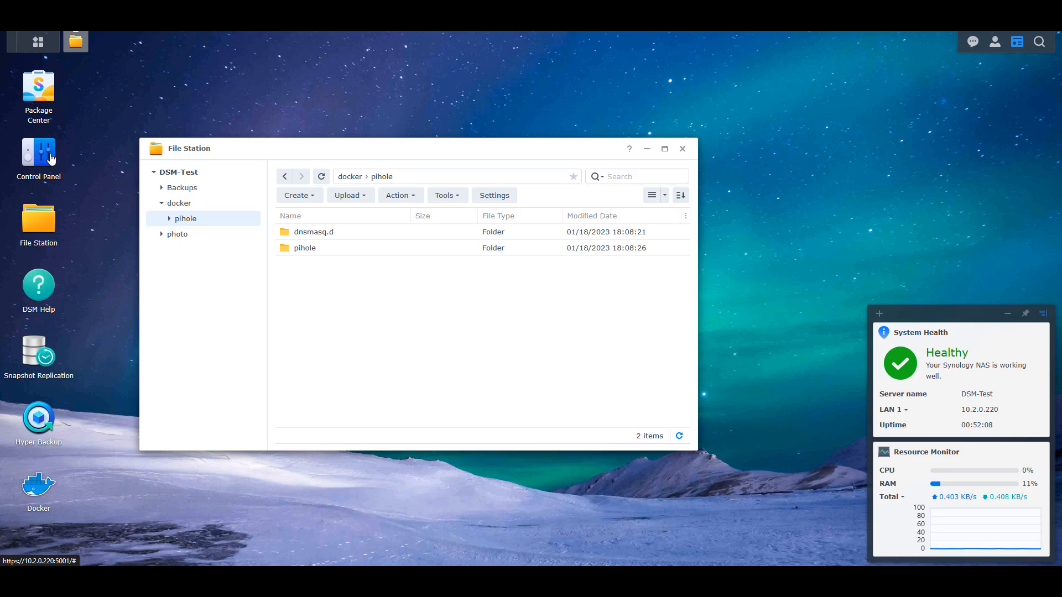
{"action": "left_click", "coordinate": [38, 152]}
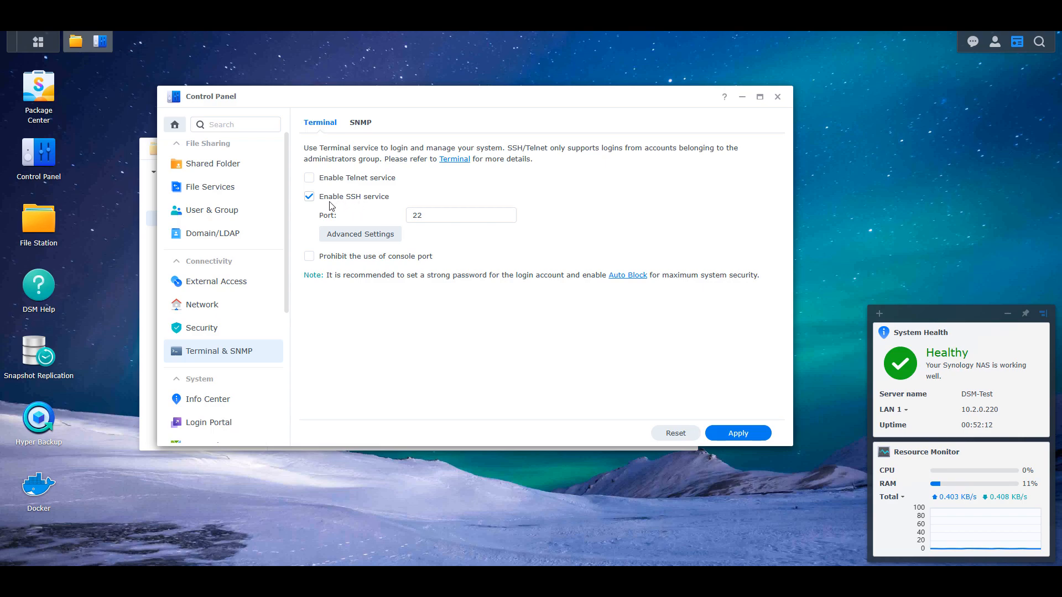
{"action": "mouse_move", "coordinate": [503, 334]}
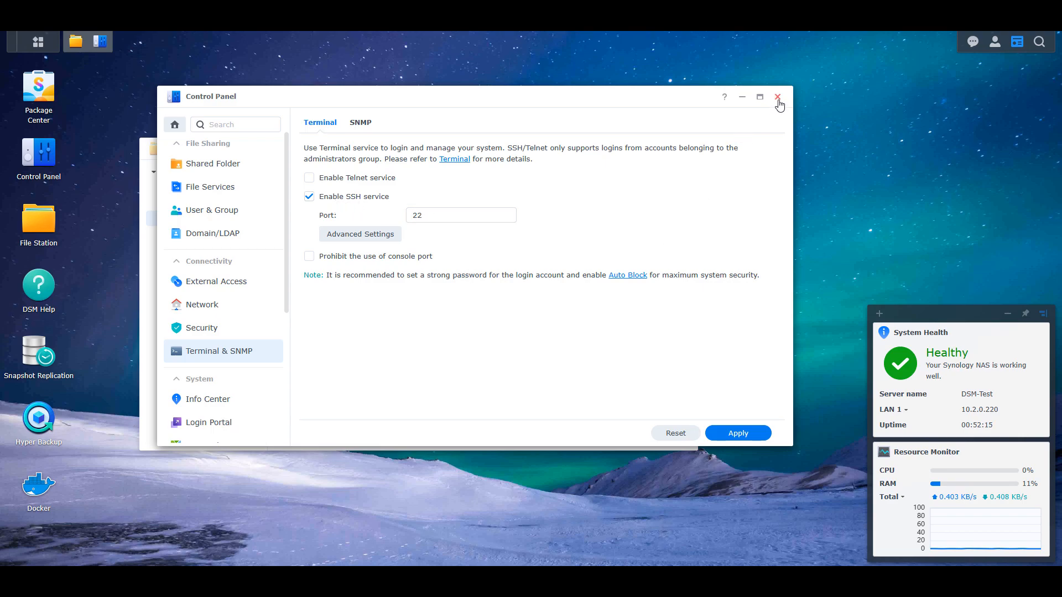
{"action": "left_click", "coordinate": [778, 96]}
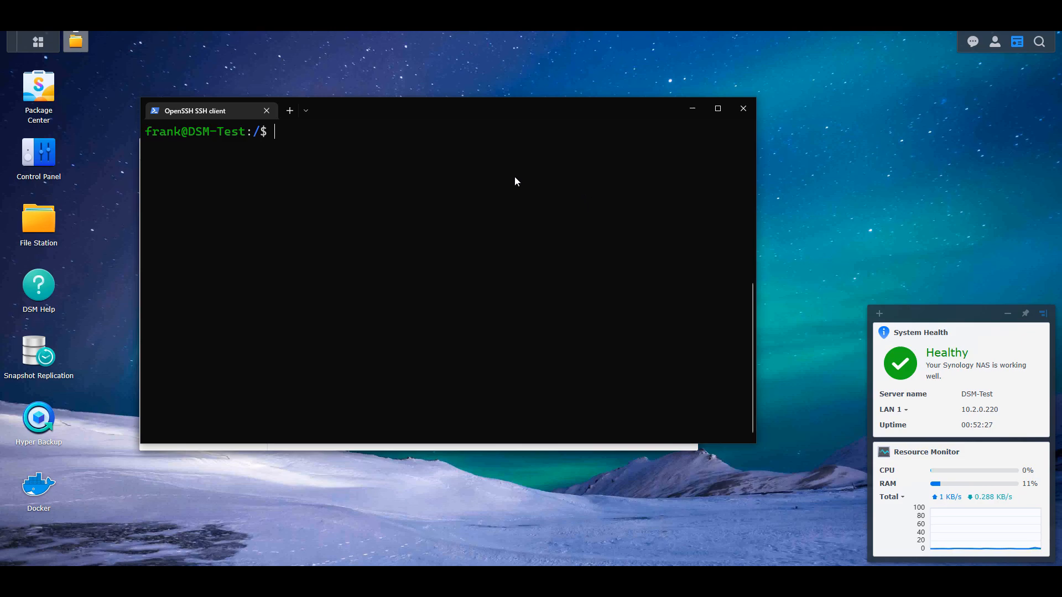
{"action": "mouse_move", "coordinate": [501, 178]}
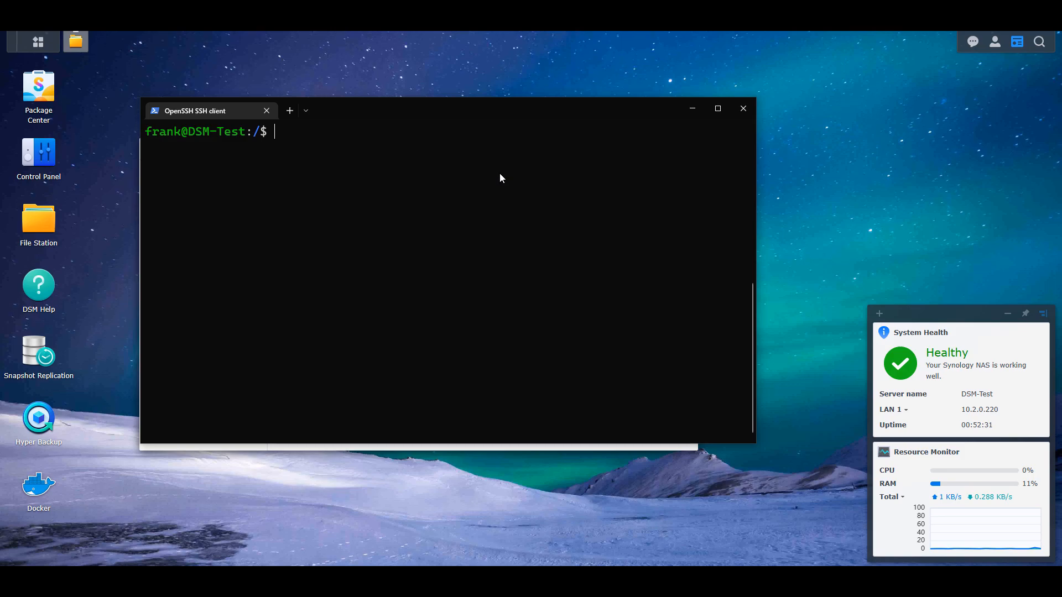
Step: Over SSH in /volume1/docker/pihole, write resolv.conf with nameservers 127.0.0.1 and 8.8.8.8 in vi
{"action": "type", "text": "cd /volume1/docker/pihole"}
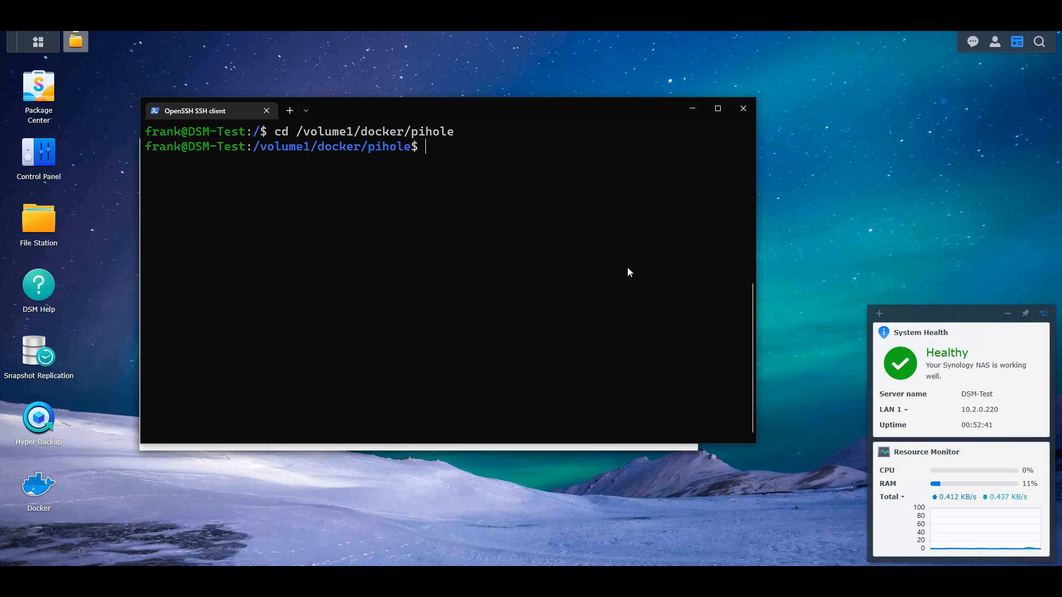
{"action": "mouse_move", "coordinate": [626, 271]}
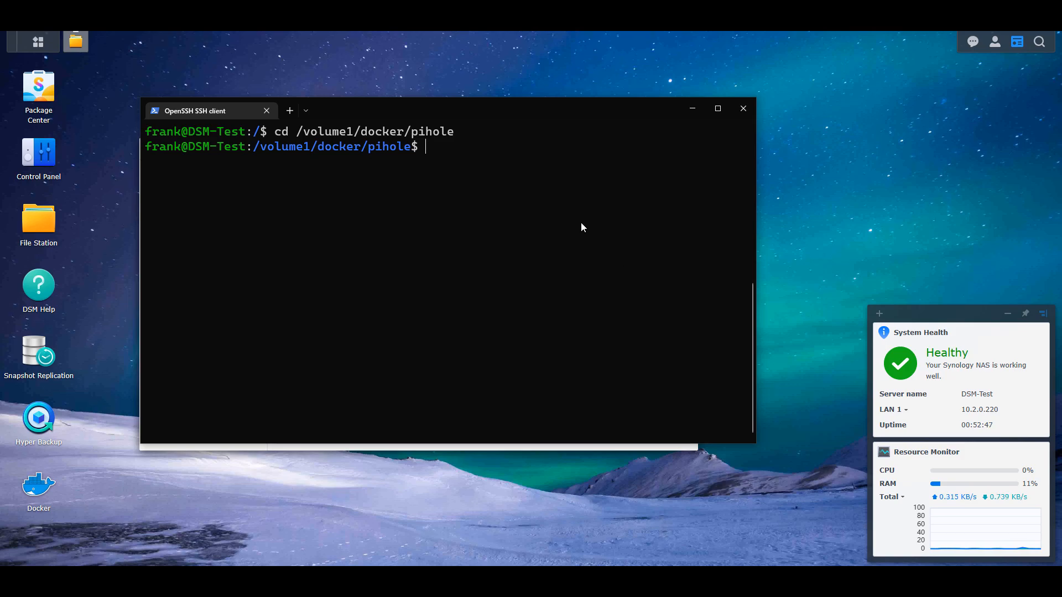
{"action": "mouse_move", "coordinate": [552, 204]}
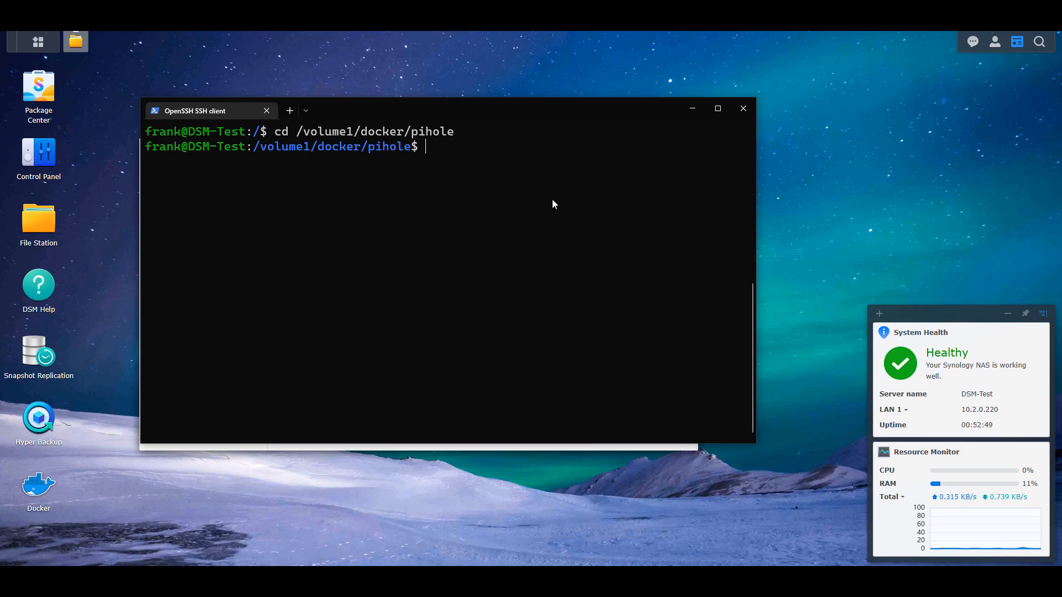
{"action": "type", "text": "sudo vi resolv.conf"}
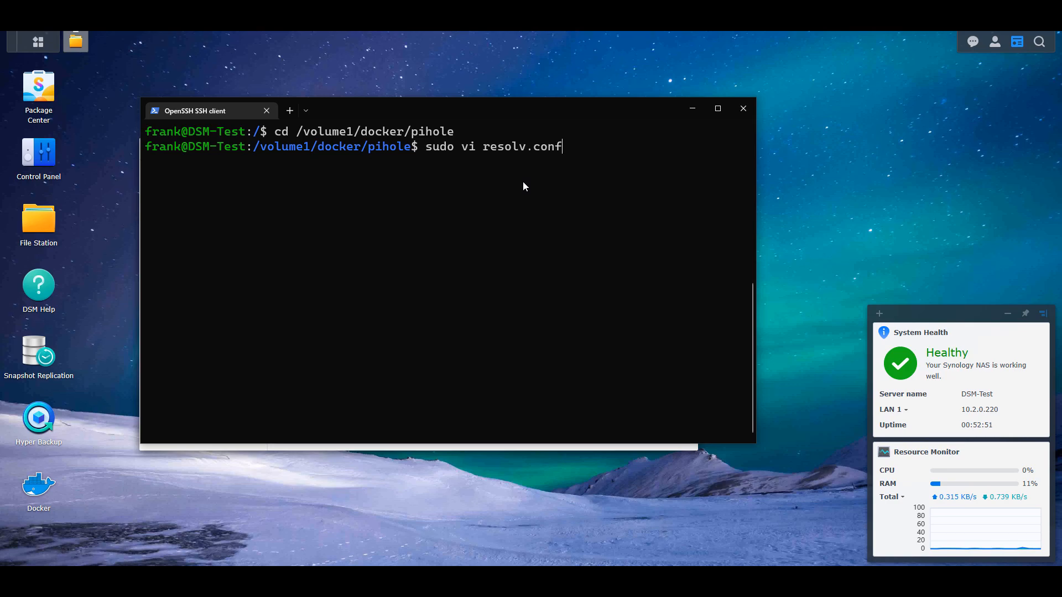
{"action": "mouse_move", "coordinate": [936, 264]}
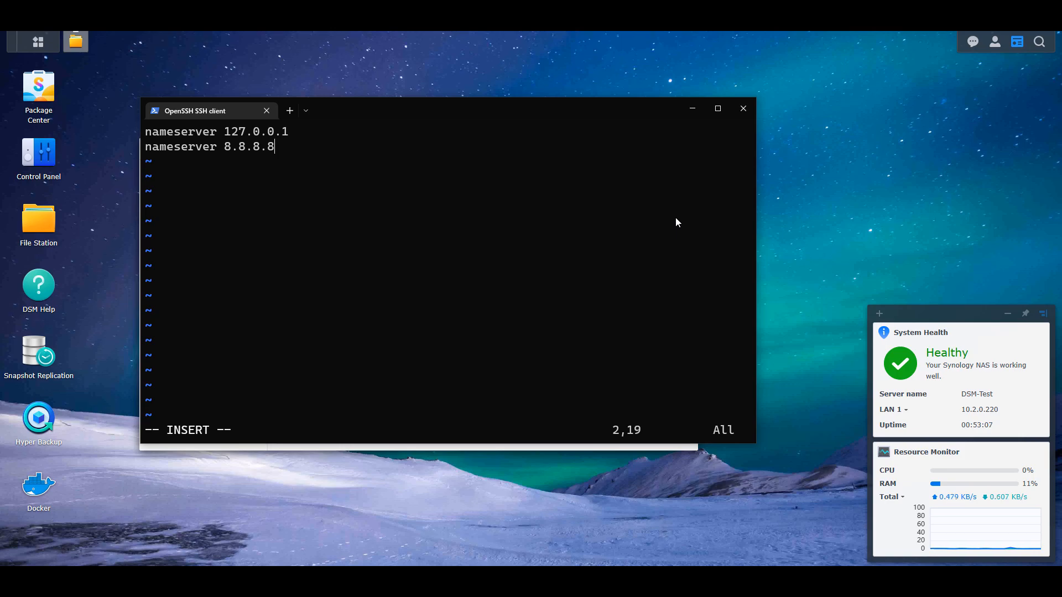
{"action": "key", "text": "Escape"}
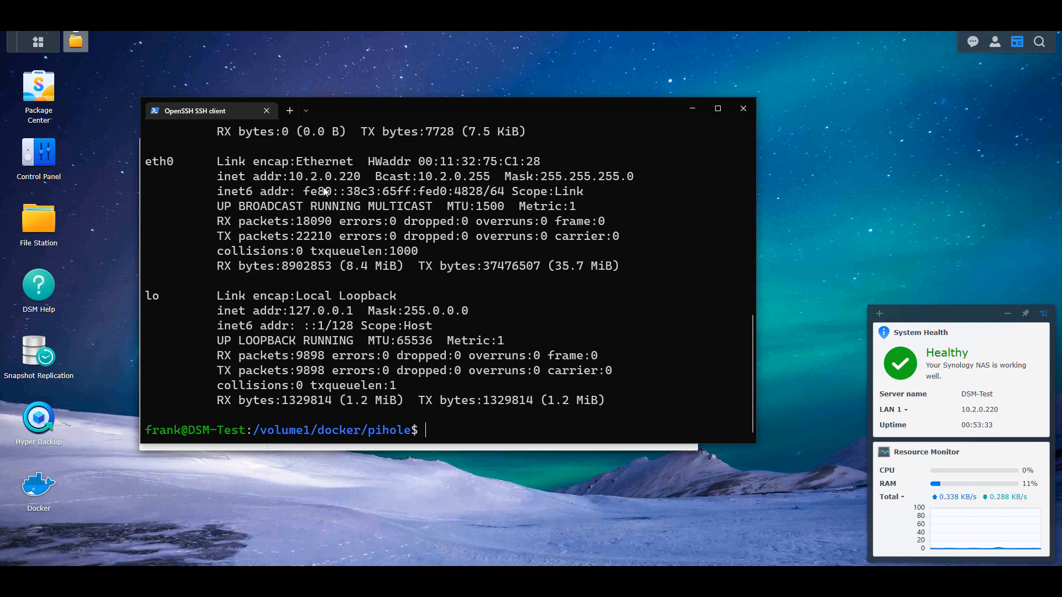
{"action": "mouse_move", "coordinate": [170, 172]}
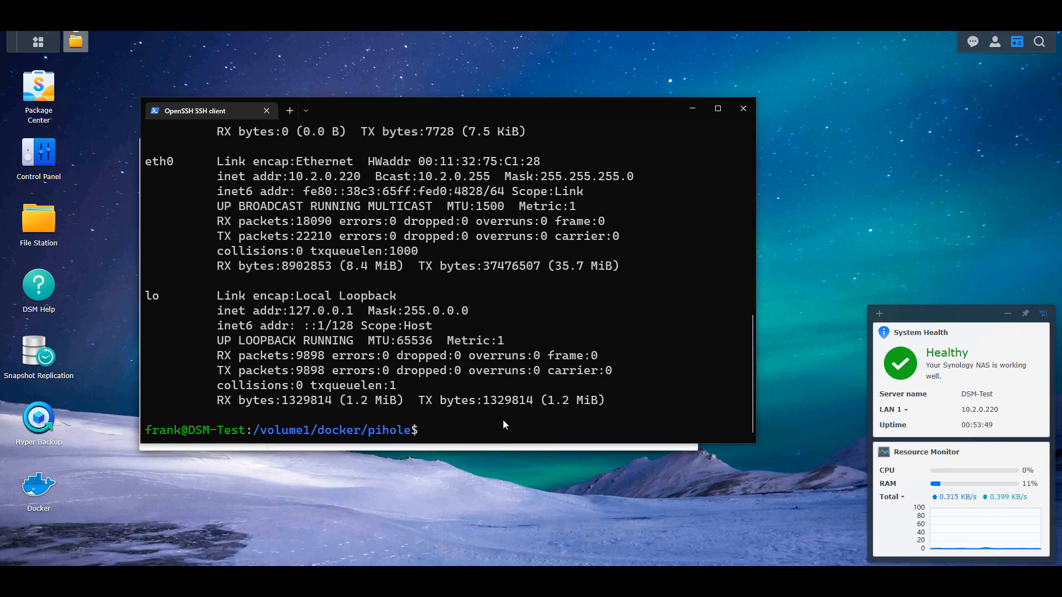
{"action": "mouse_move", "coordinate": [495, 435]}
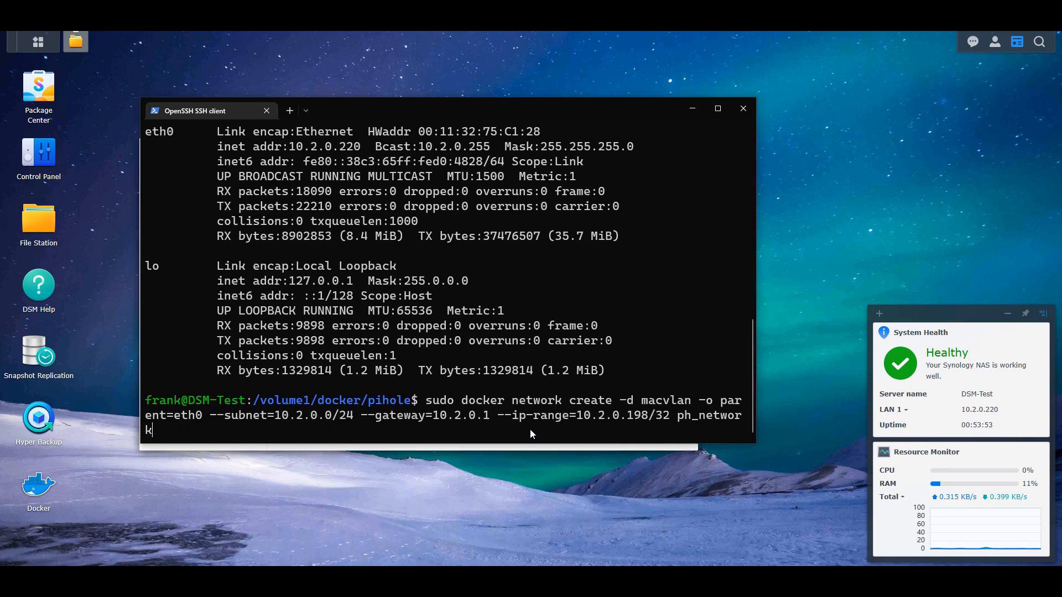
{"action": "mouse_move", "coordinate": [807, 388]}
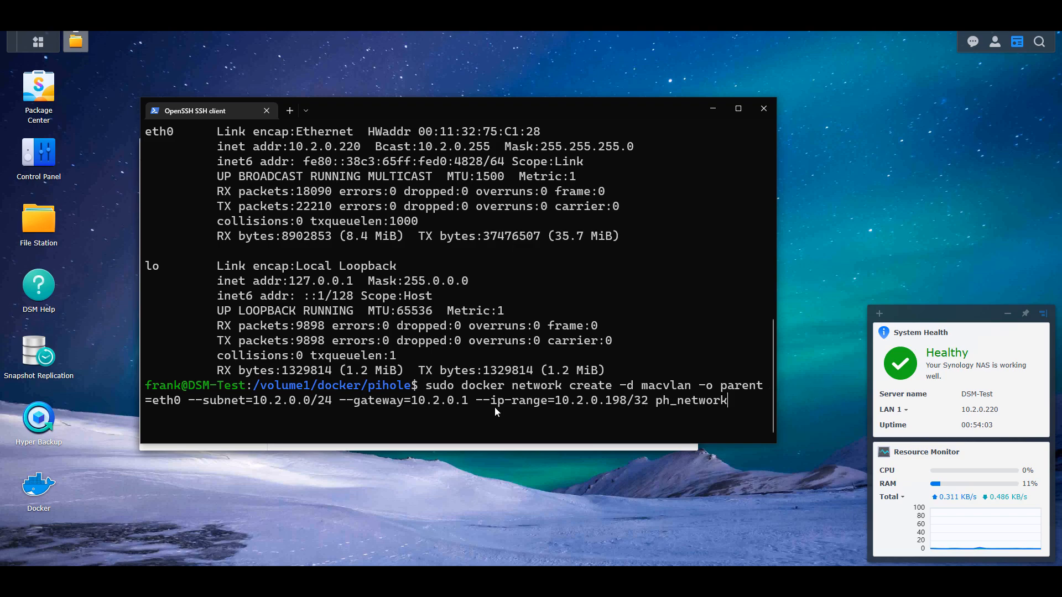
{"action": "mouse_move", "coordinate": [153, 167]}
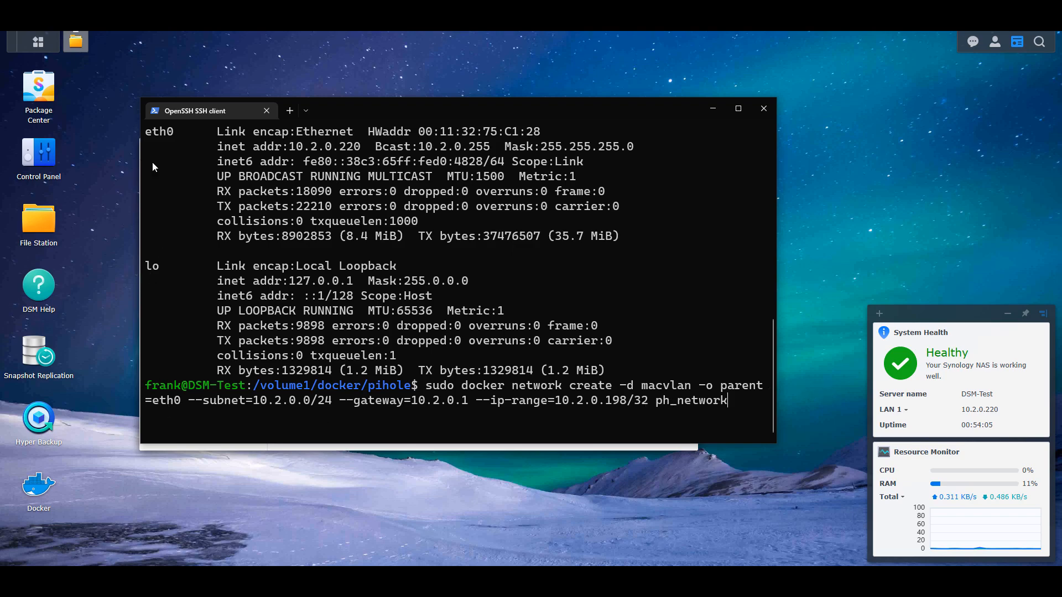
{"action": "mouse_move", "coordinate": [163, 142]}
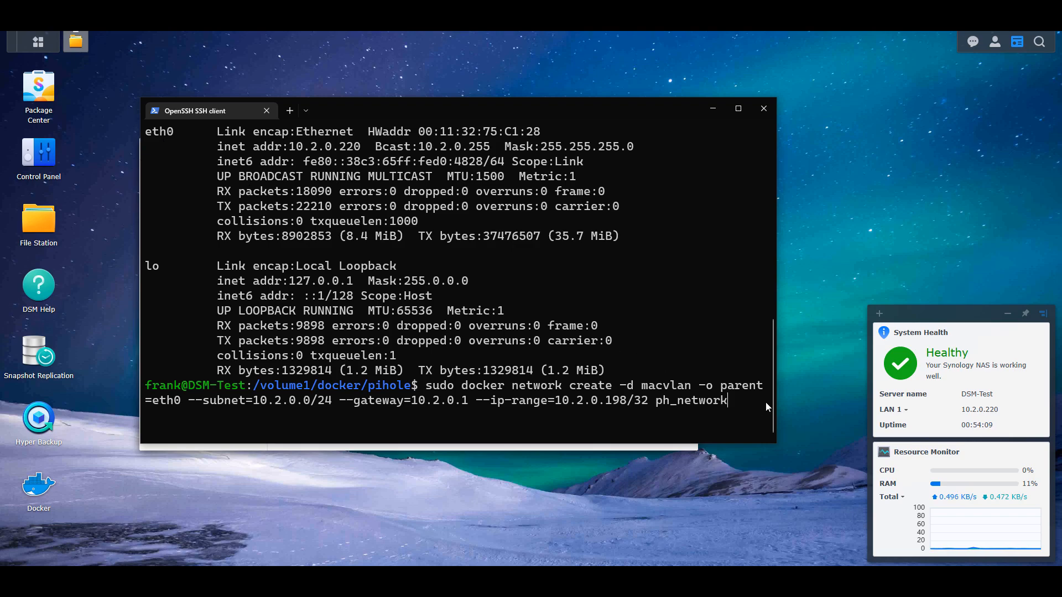
{"action": "mouse_move", "coordinate": [796, 341]}
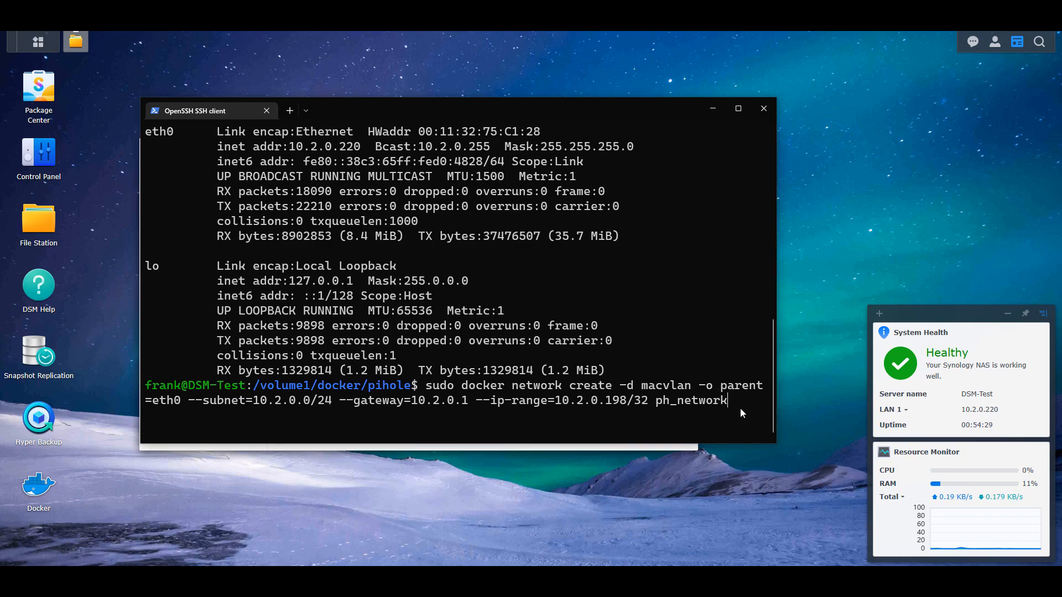
{"action": "mouse_move", "coordinate": [800, 410]}
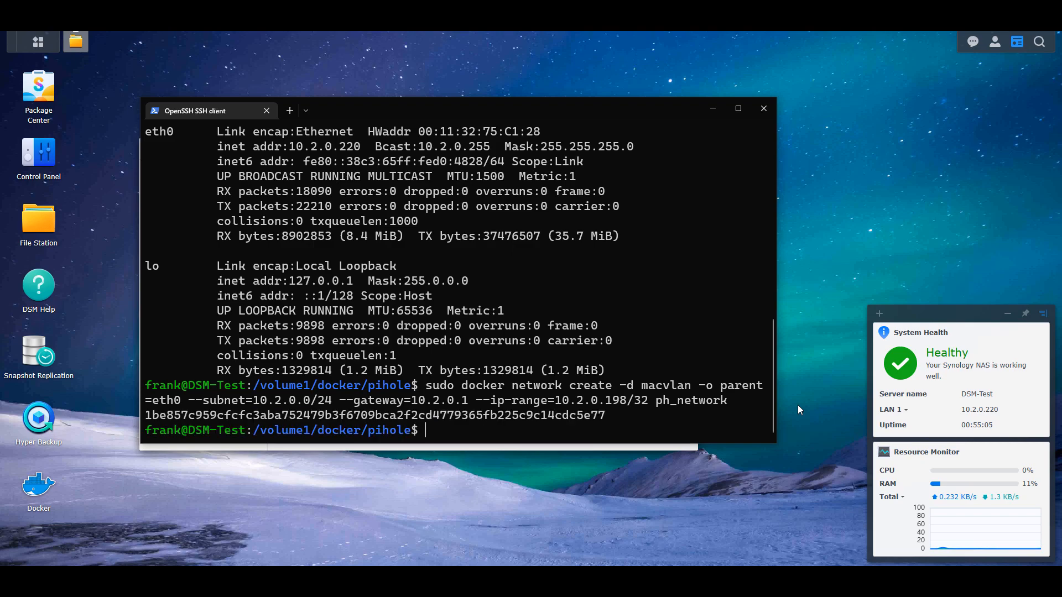
{"action": "mouse_move", "coordinate": [627, 418]}
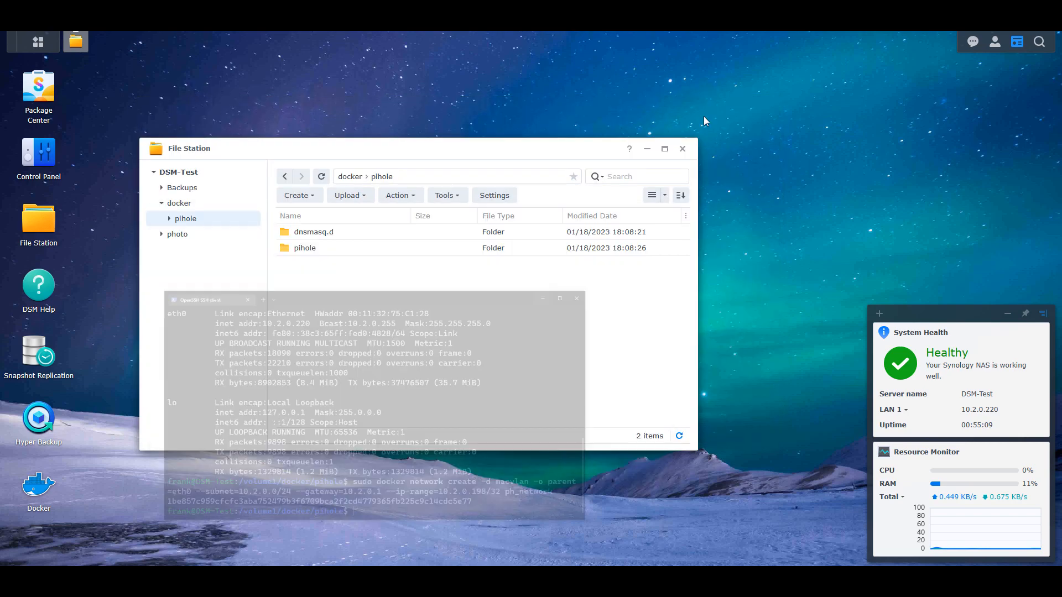
Step: Close File Station and view Docker's Network list showing ph_network, bridge and host
{"action": "left_click", "coordinate": [682, 148]}
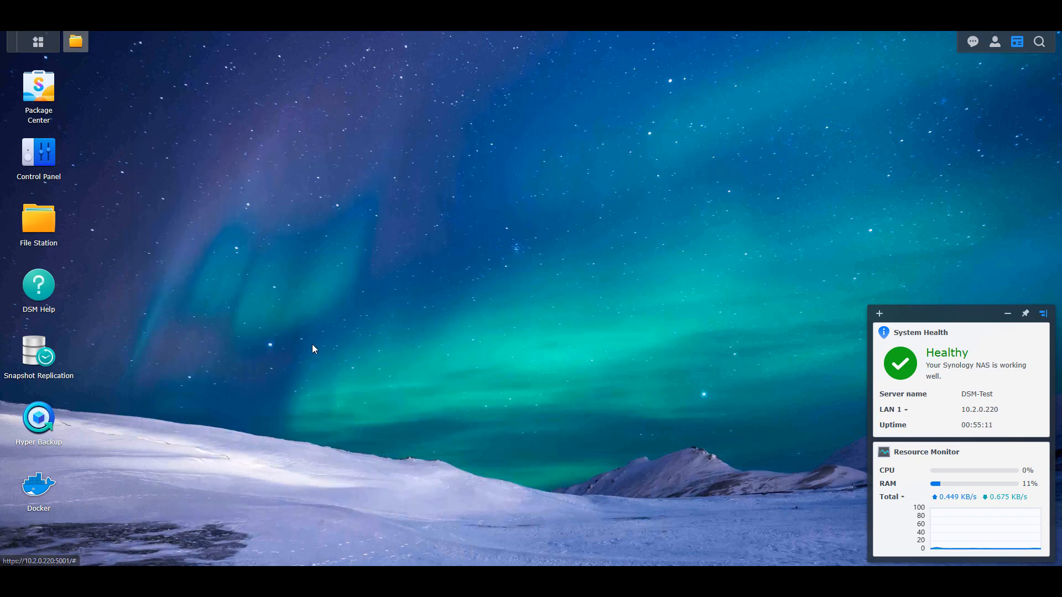
{"action": "mouse_move", "coordinate": [142, 441]}
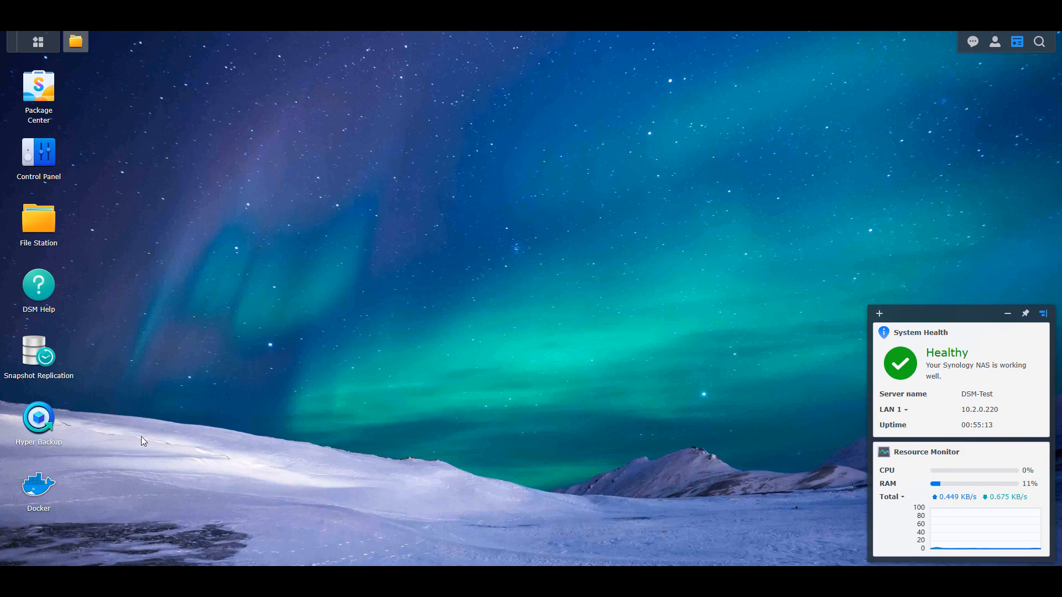
{"action": "double_click", "coordinate": [39, 484]}
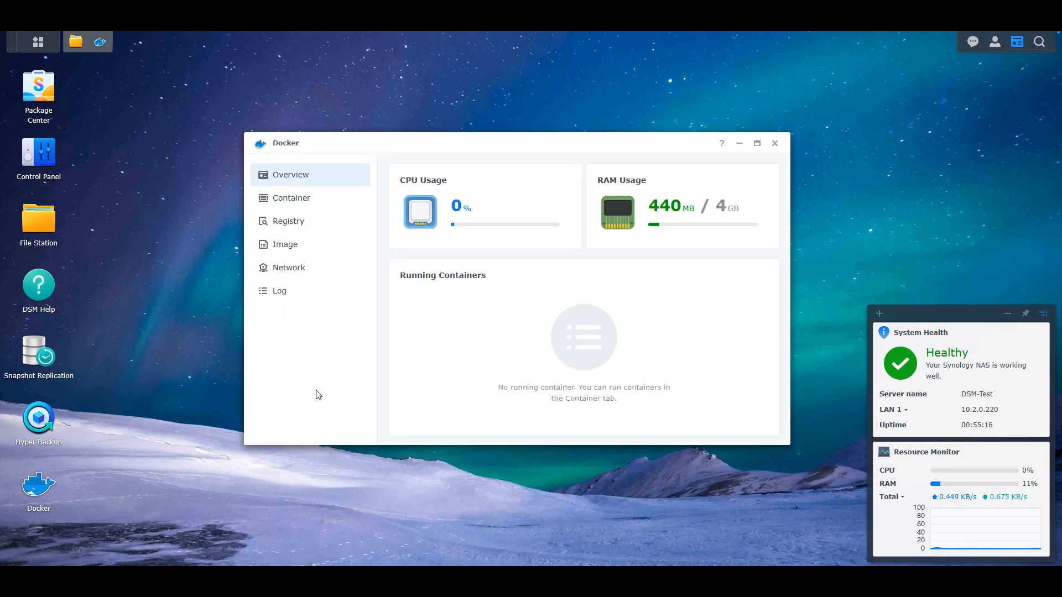
{"action": "left_click", "coordinate": [289, 266]}
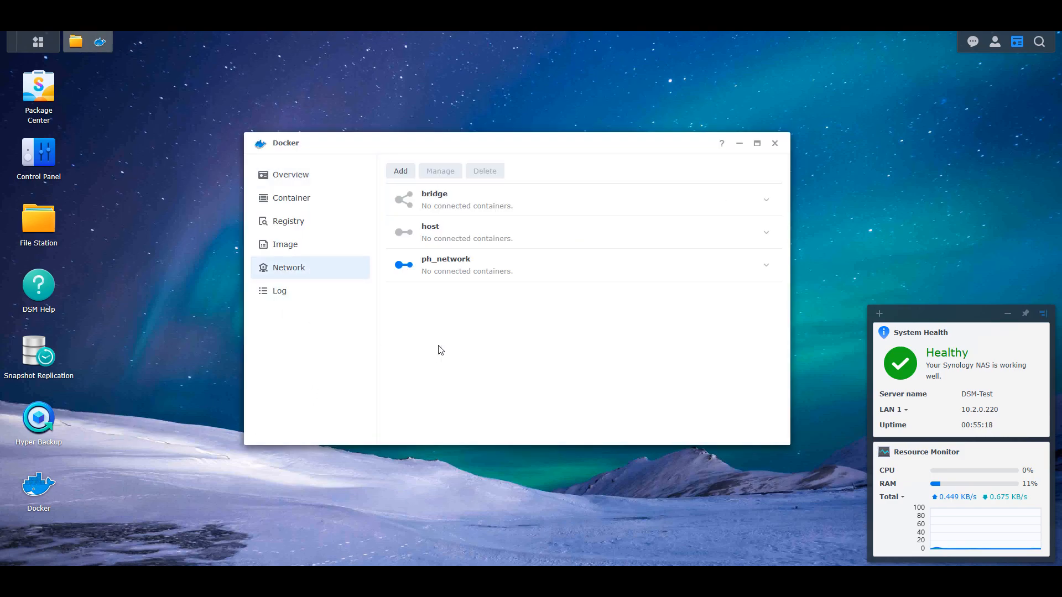
{"action": "mouse_move", "coordinate": [456, 341]}
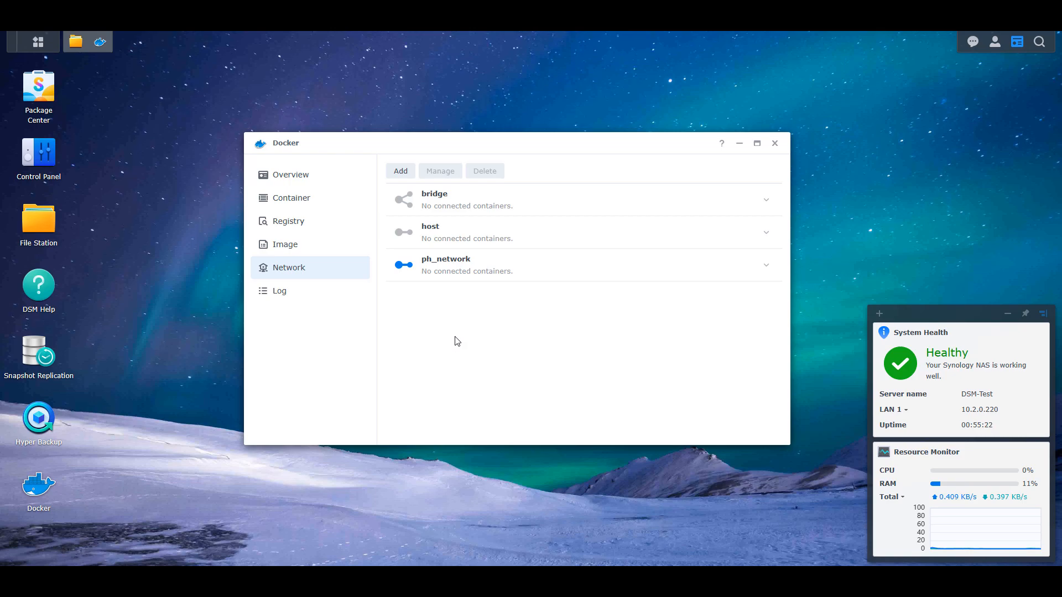
{"action": "mouse_move", "coordinate": [485, 328]}
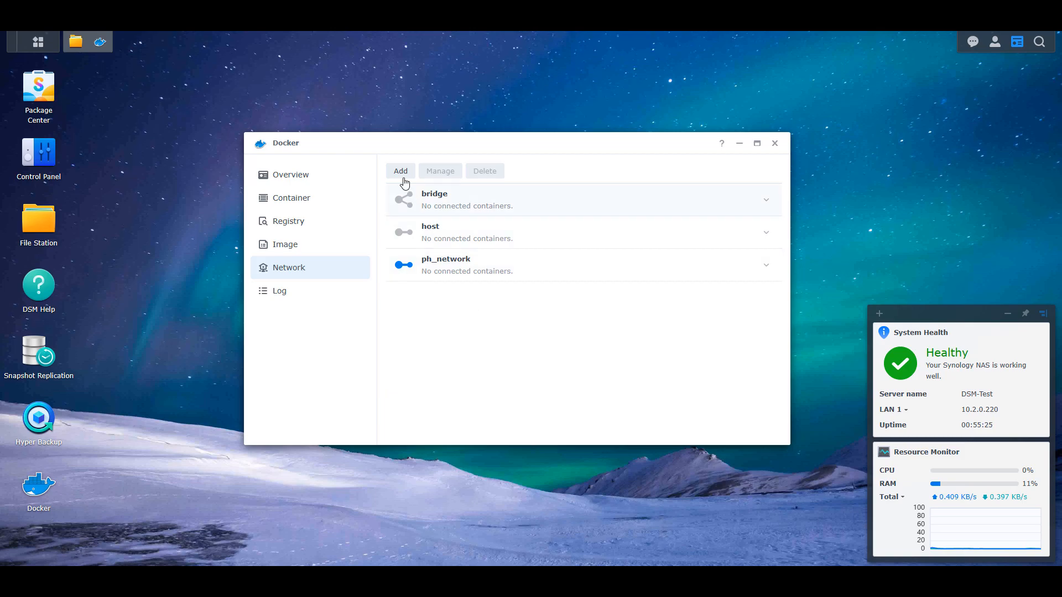
Step: Add Docker network ph_bridge with subnet 192.168.10.0/24, range 192.168.10.2/32, gateway 192.168.10.1
{"action": "left_click", "coordinate": [400, 171]}
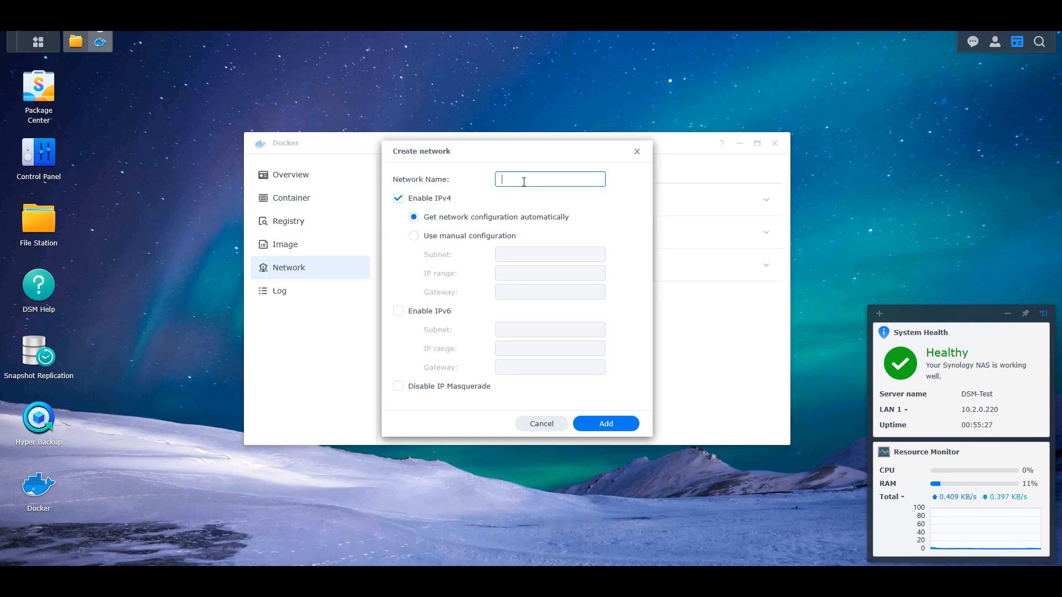
{"action": "type", "text": "ph_bri"}
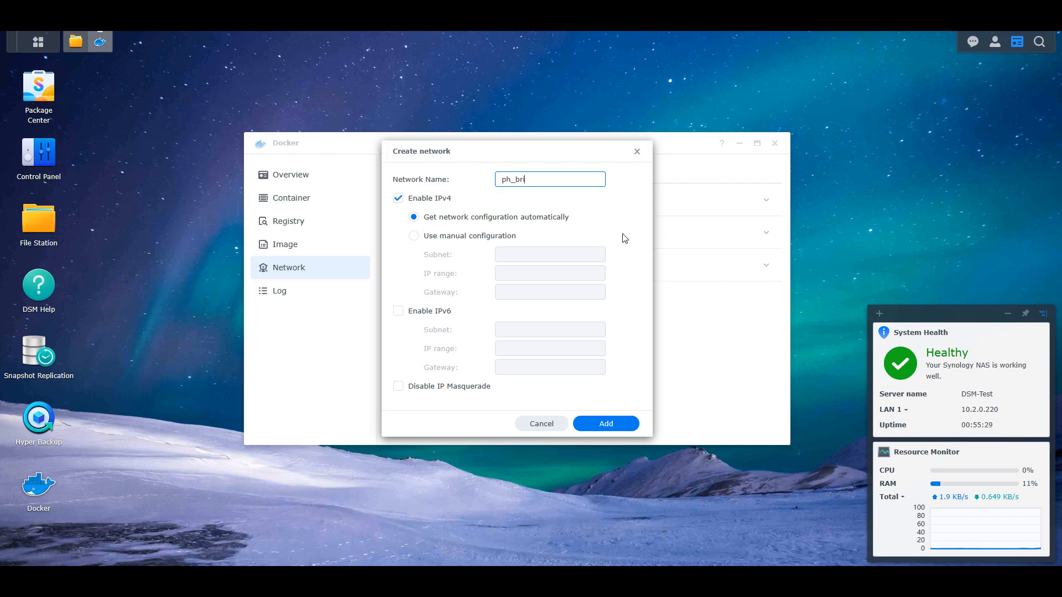
{"action": "left_click", "coordinate": [413, 236]}
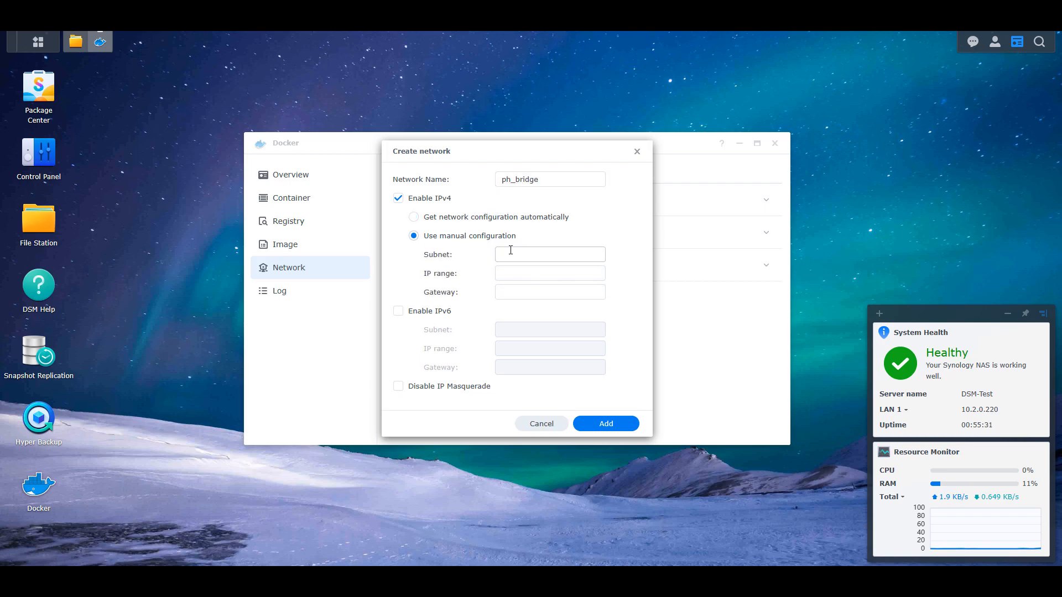
{"action": "type", "text": "192.168.10.0"}
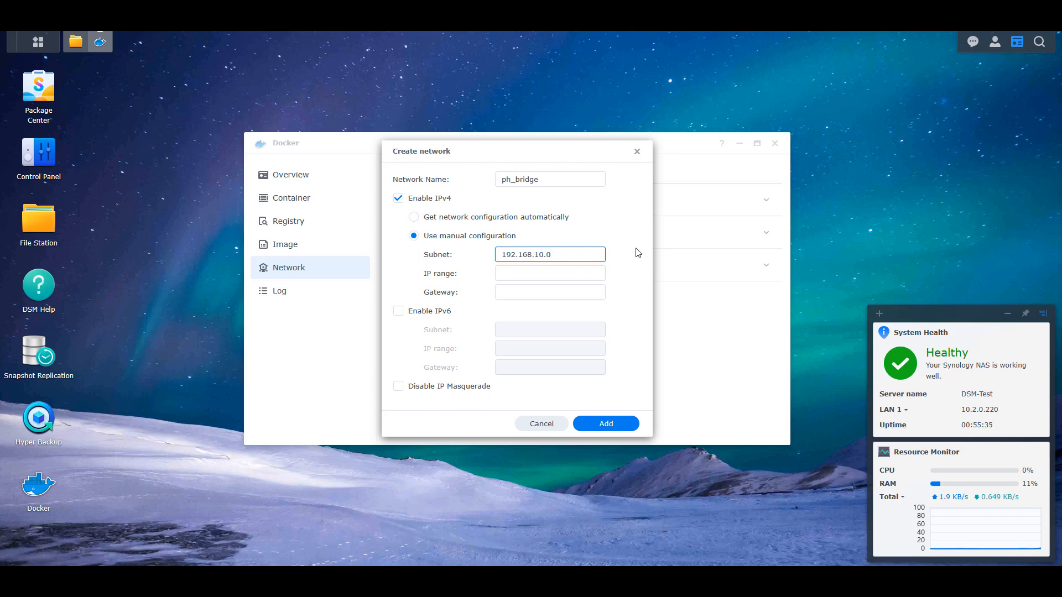
{"action": "type", "text": "192.168.10.2/3"}
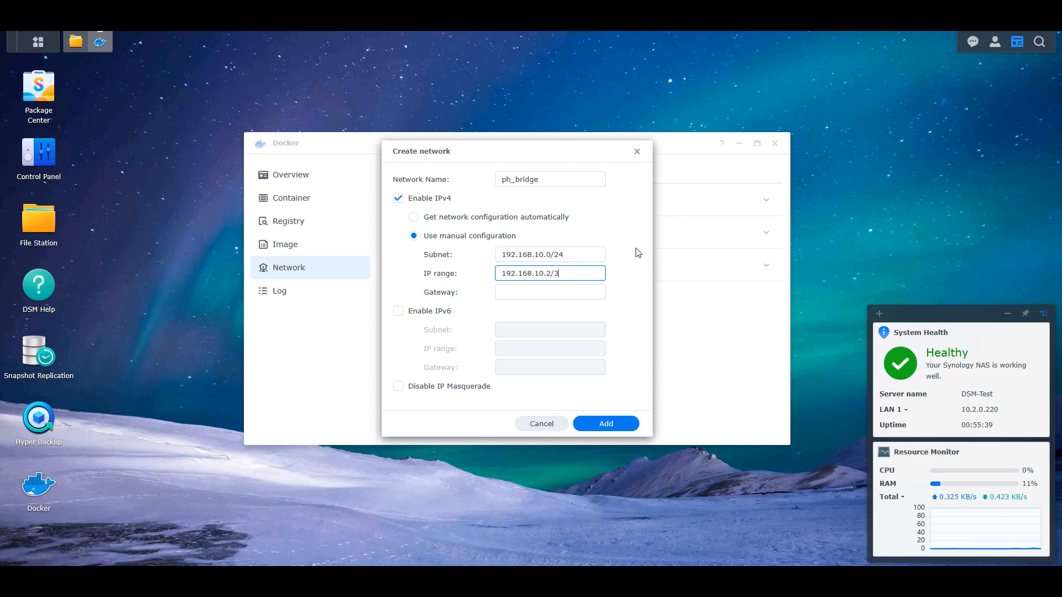
{"action": "type", "text": "192.168.10.1"}
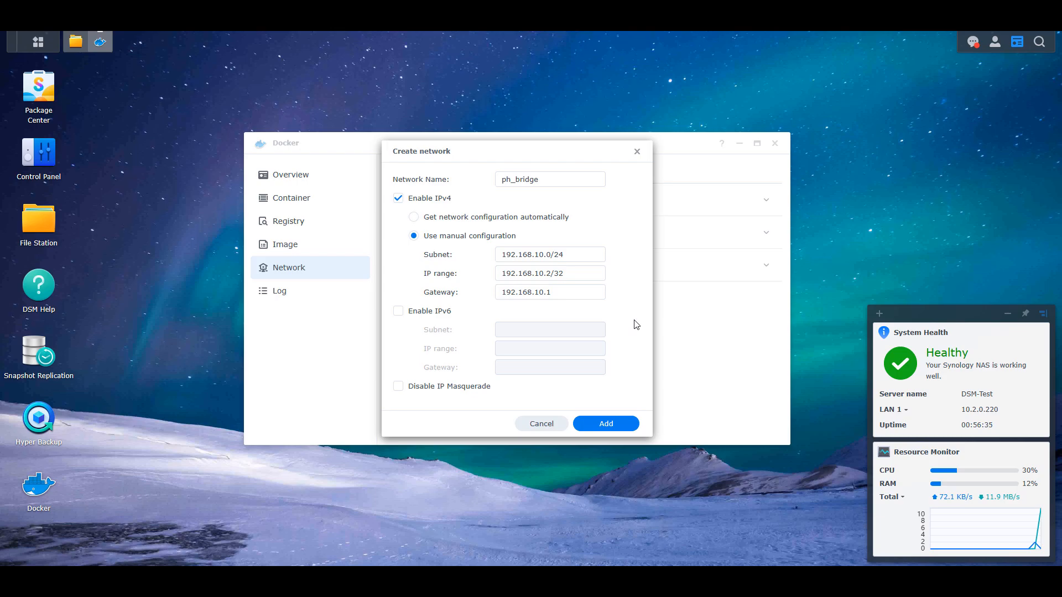
{"action": "mouse_move", "coordinate": [627, 356]}
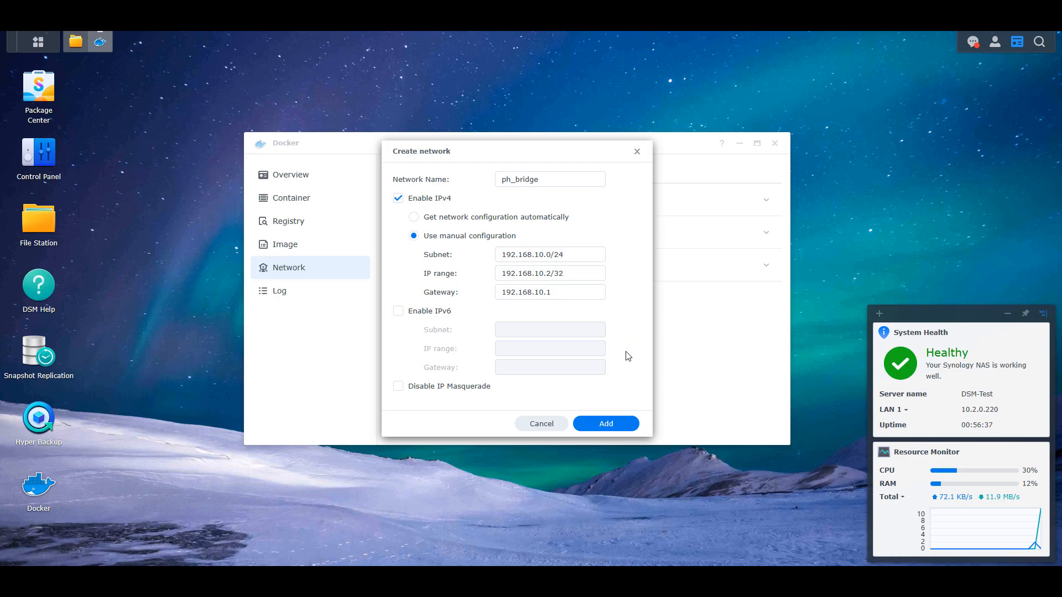
{"action": "mouse_move", "coordinate": [630, 386]}
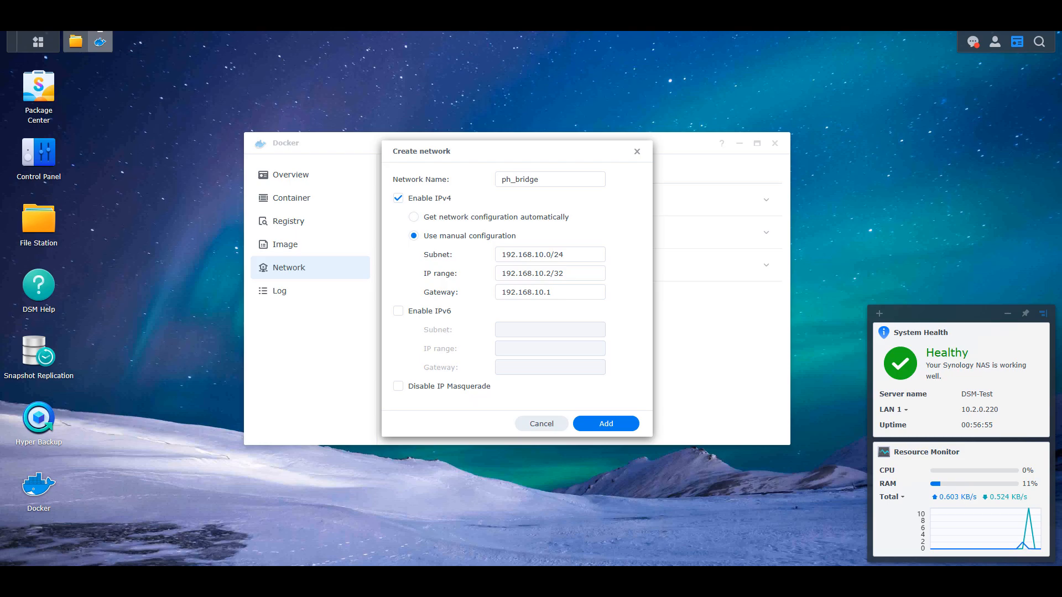
{"action": "left_click", "coordinate": [605, 423]}
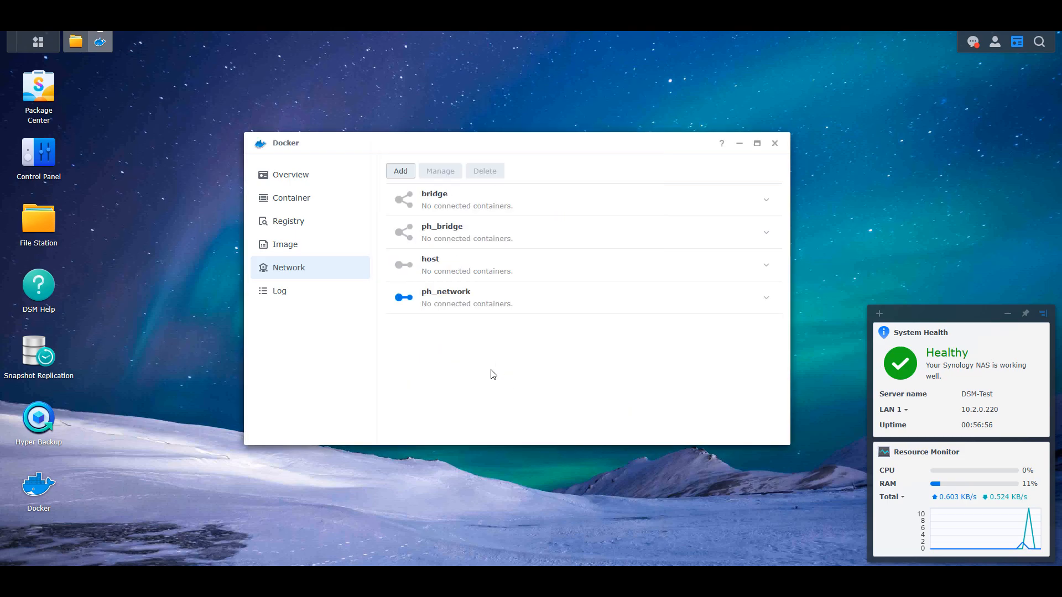
Step: Download the pihole/pihole image and launch a container attached to ph_network and ph_bridge
{"action": "left_click", "coordinate": [289, 220]}
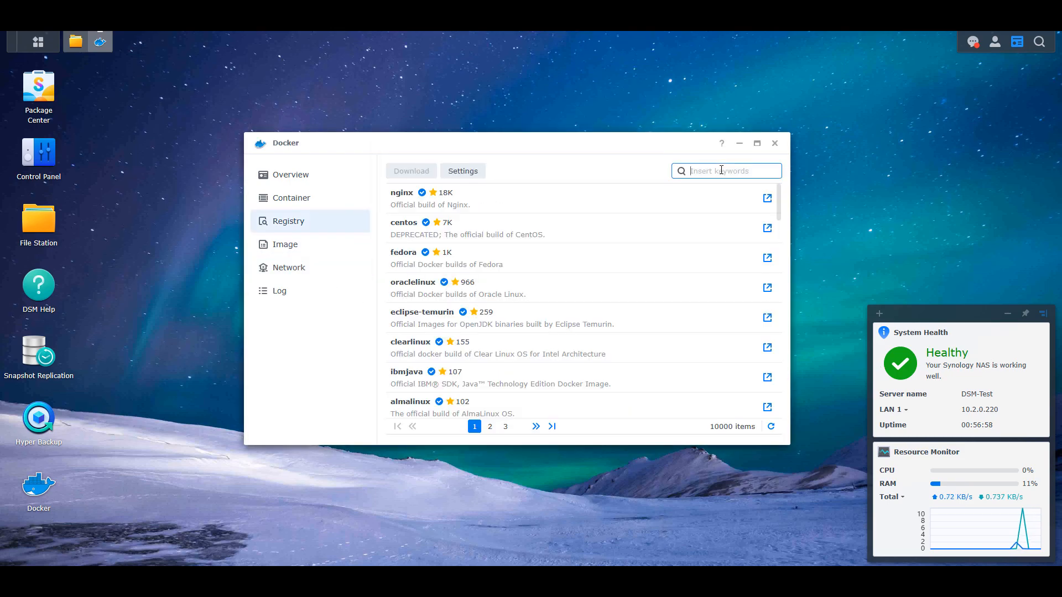
{"action": "type", "text": "pihole"}
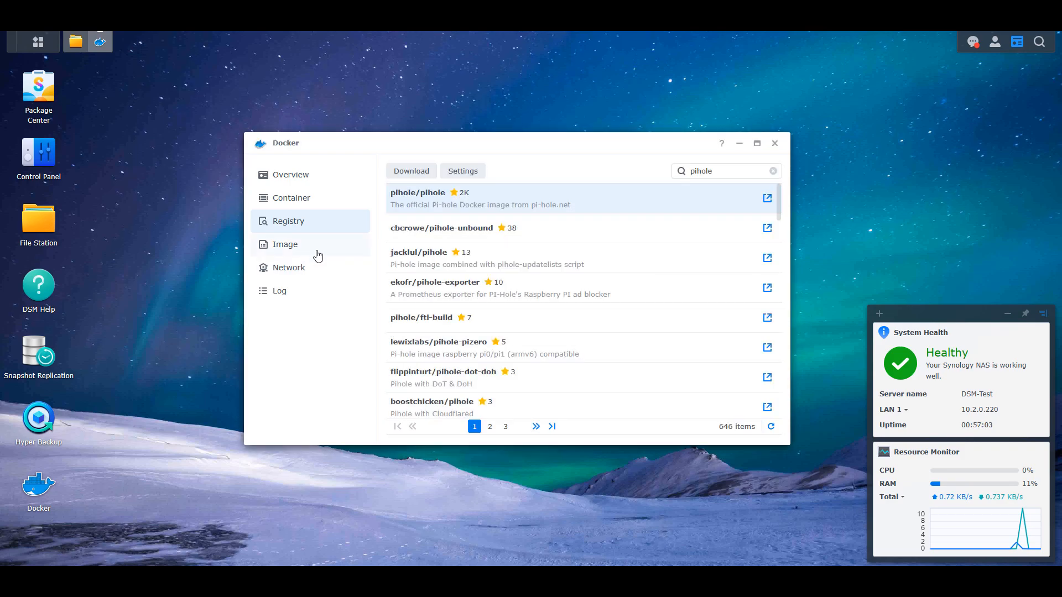
{"action": "left_click", "coordinate": [284, 245]}
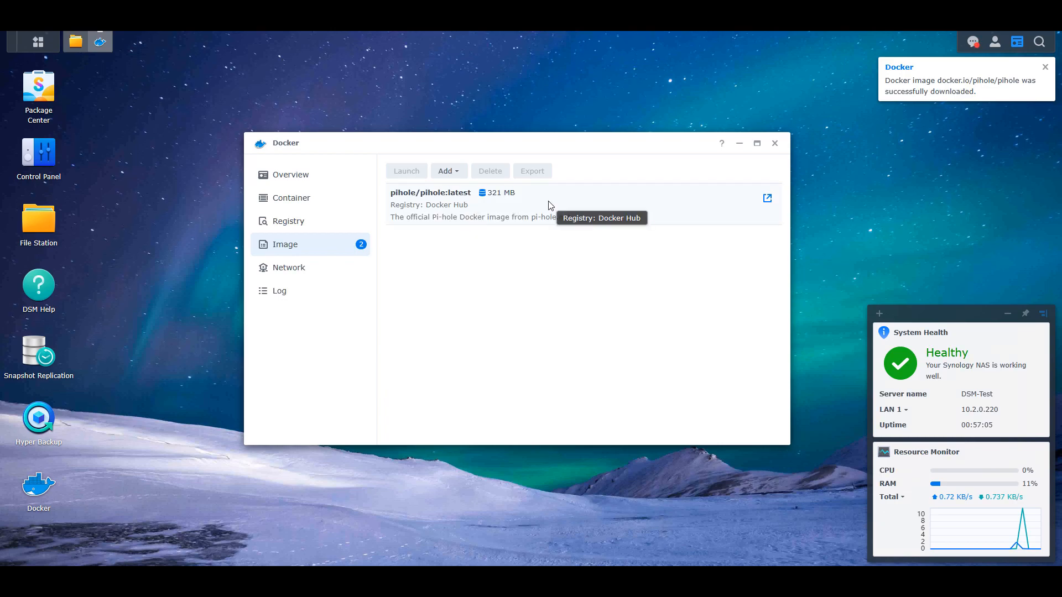
{"action": "left_click", "coordinate": [405, 171]}
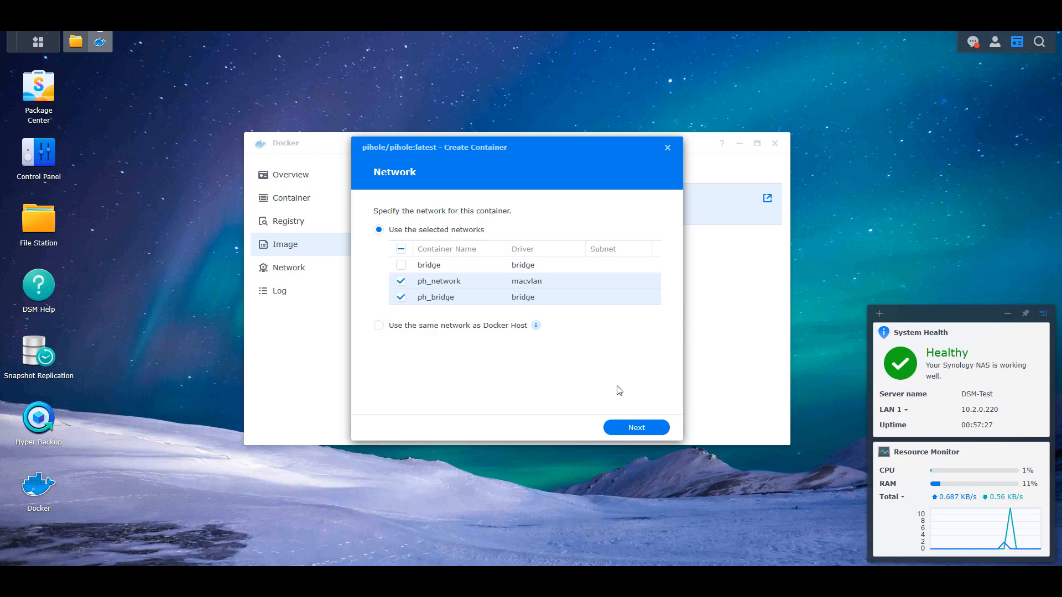
Step: Name the container Pi-hole, enable auto-restart, and show its Advanced Settings
{"action": "left_click", "coordinate": [635, 427]}
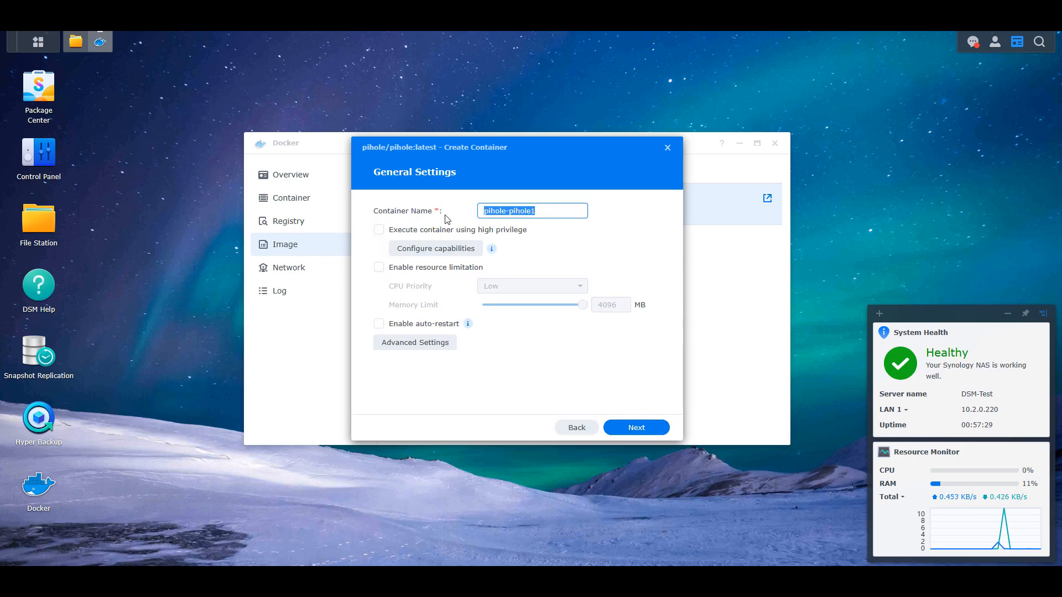
{"action": "type", "text": "Pi-hole"}
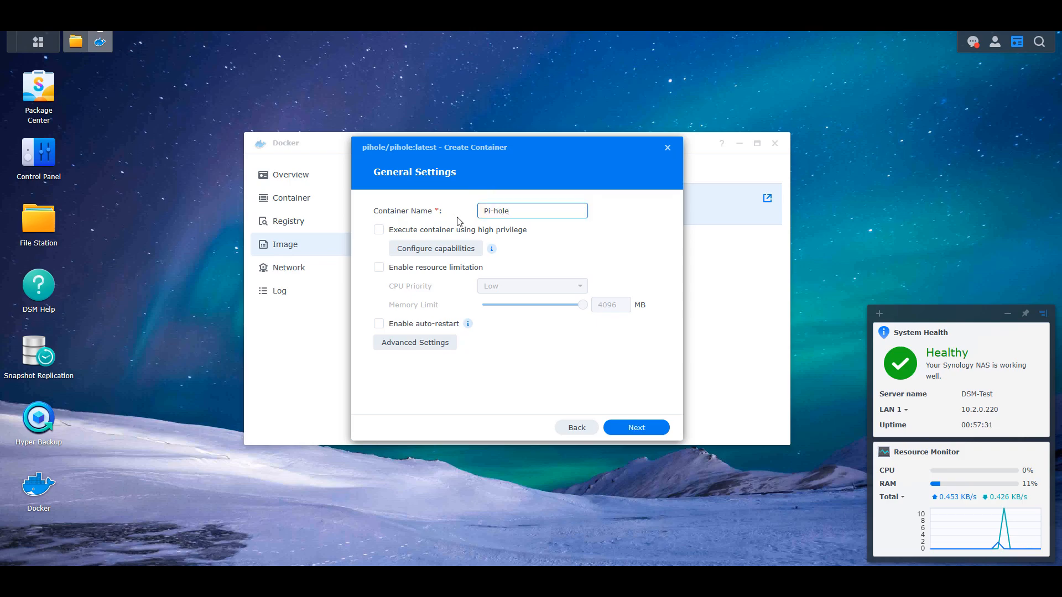
{"action": "left_click", "coordinate": [378, 323]}
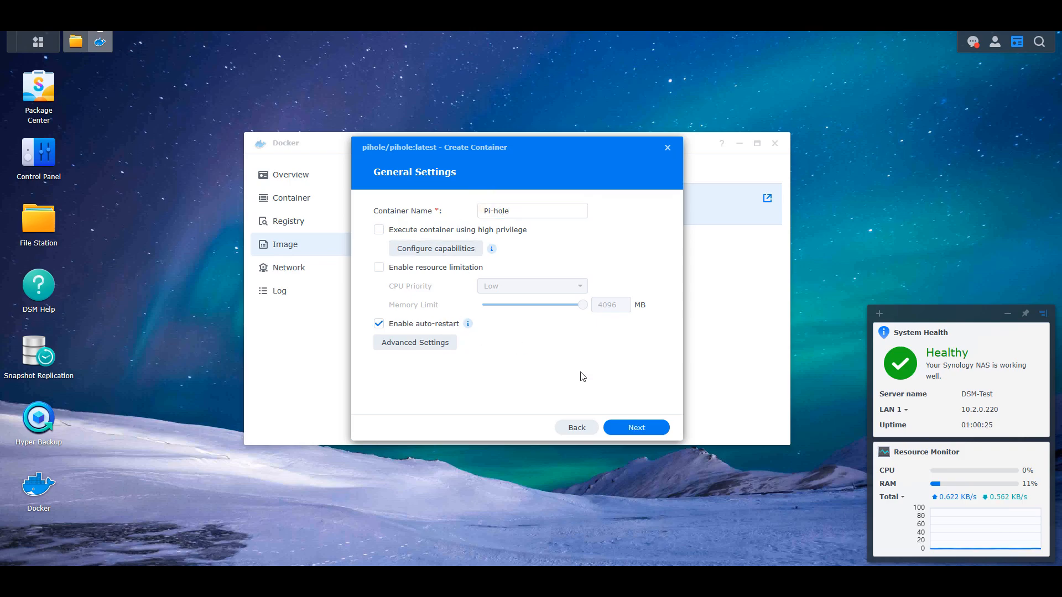
{"action": "left_click", "coordinate": [414, 341]}
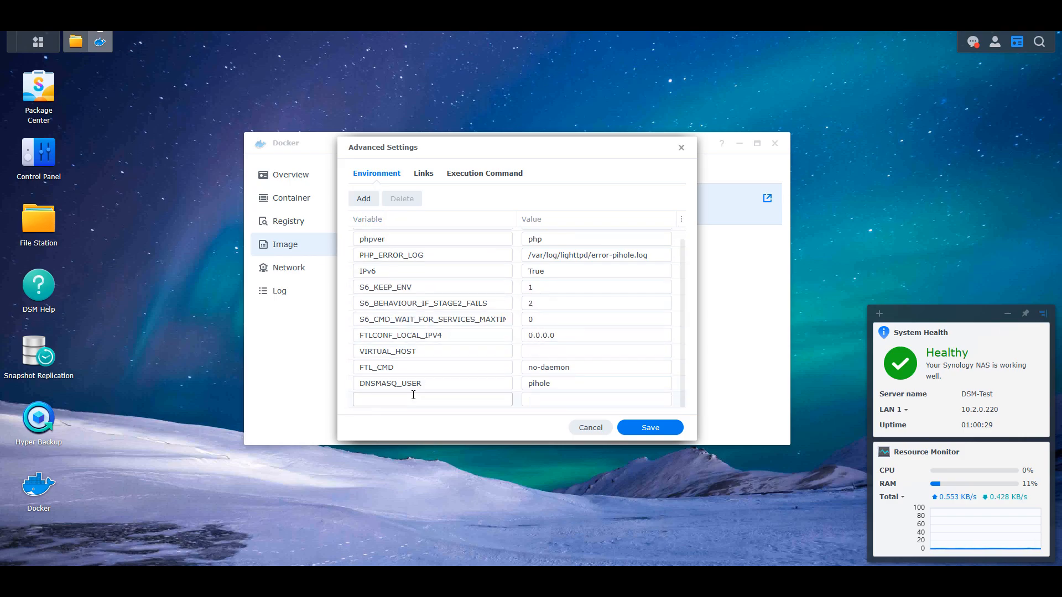
Step: Fill in the WEBPASSWORD variable and add DNSMASQ_LISTENING set to local
{"action": "type", "text": "WEBPASSWORD"}
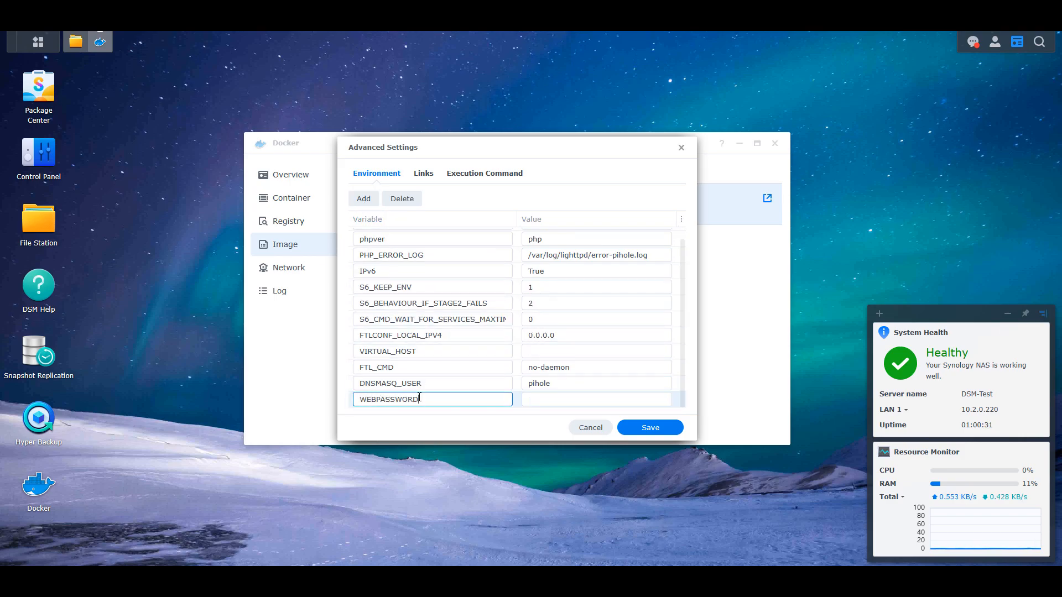
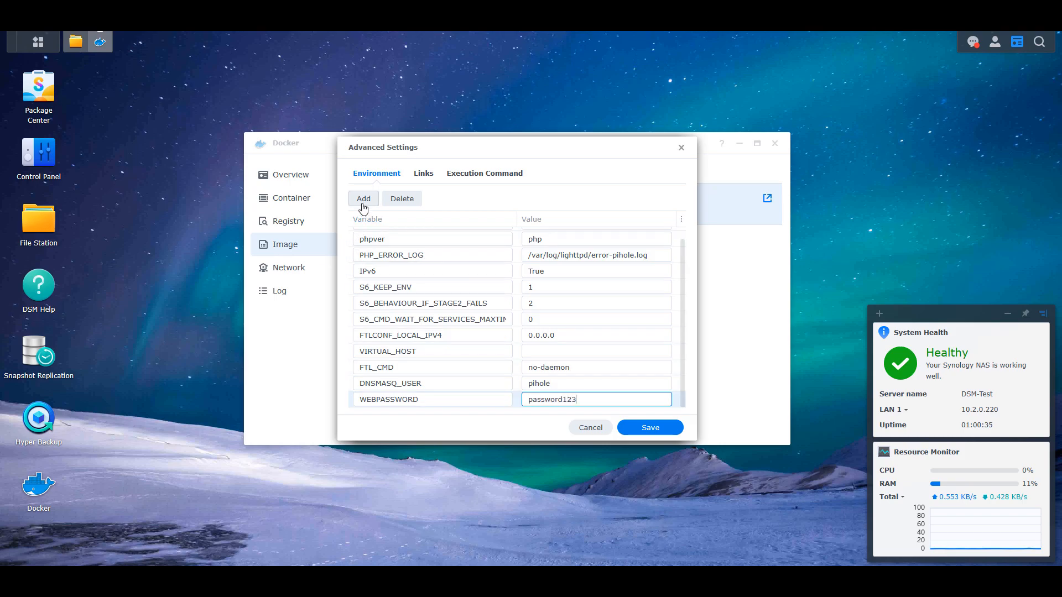
{"action": "left_click", "coordinate": [363, 199]}
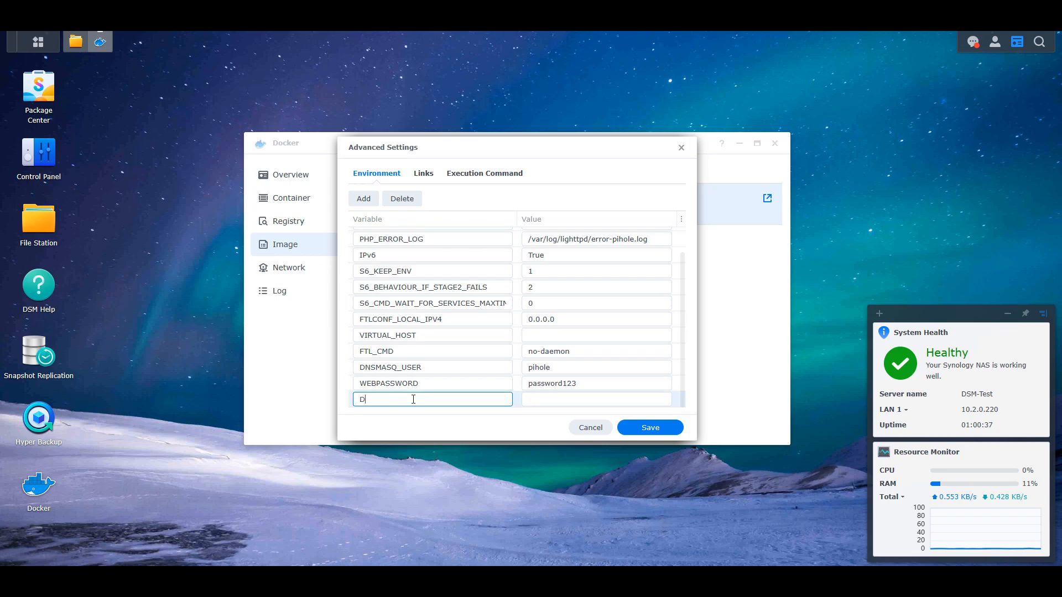
{"action": "type", "text": "NSMASQ"}
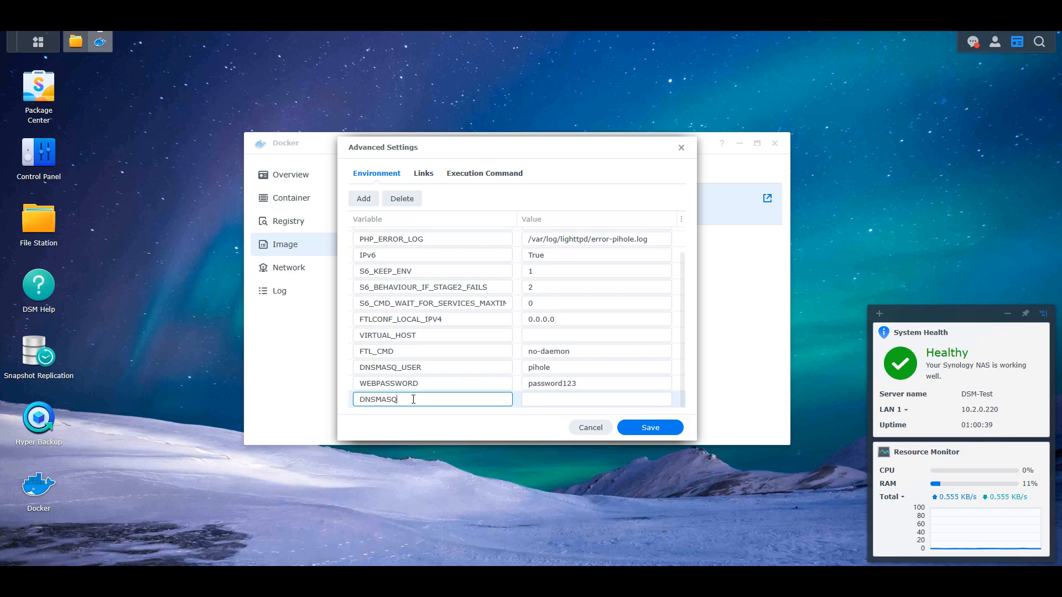
{"action": "type", "text": "_LISTENING"}
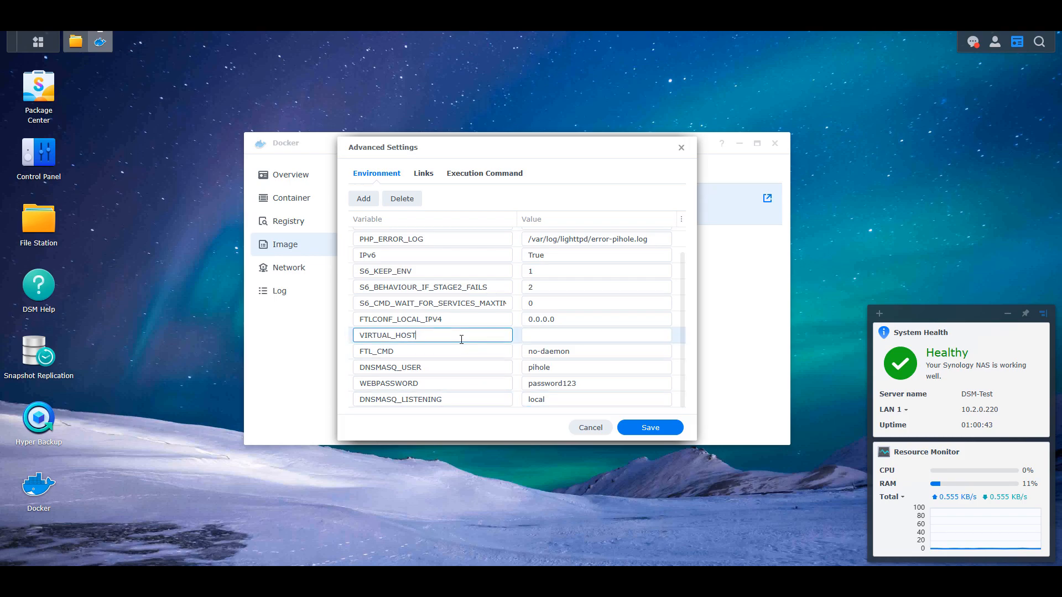
Step: Set VIRTUAL_HOST to pihole, add a server IP variable, and keep default port mappings
{"action": "type", "text": "p"}
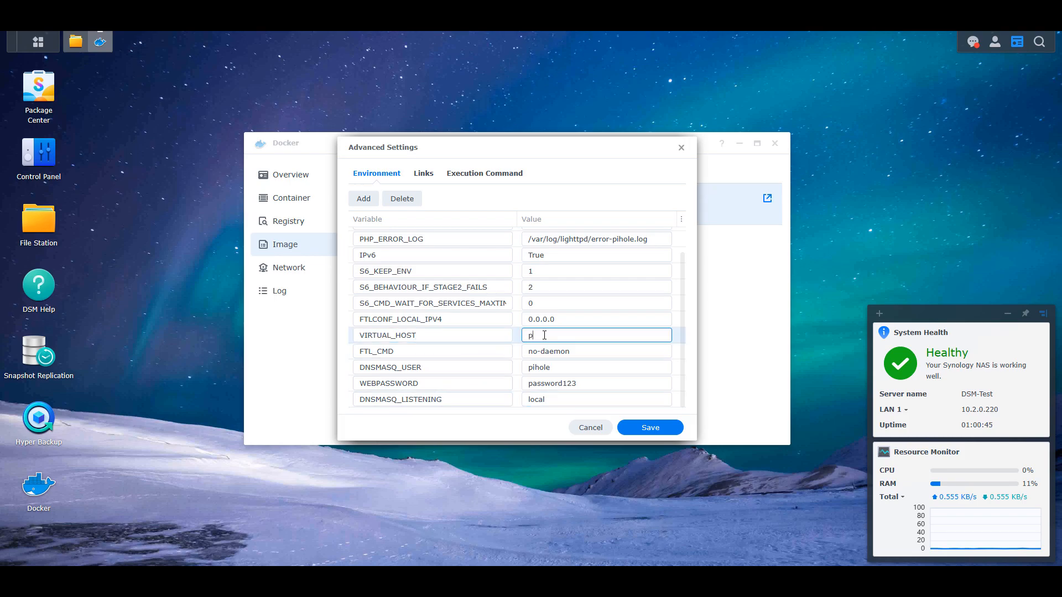
{"action": "type", "text": "ihole"}
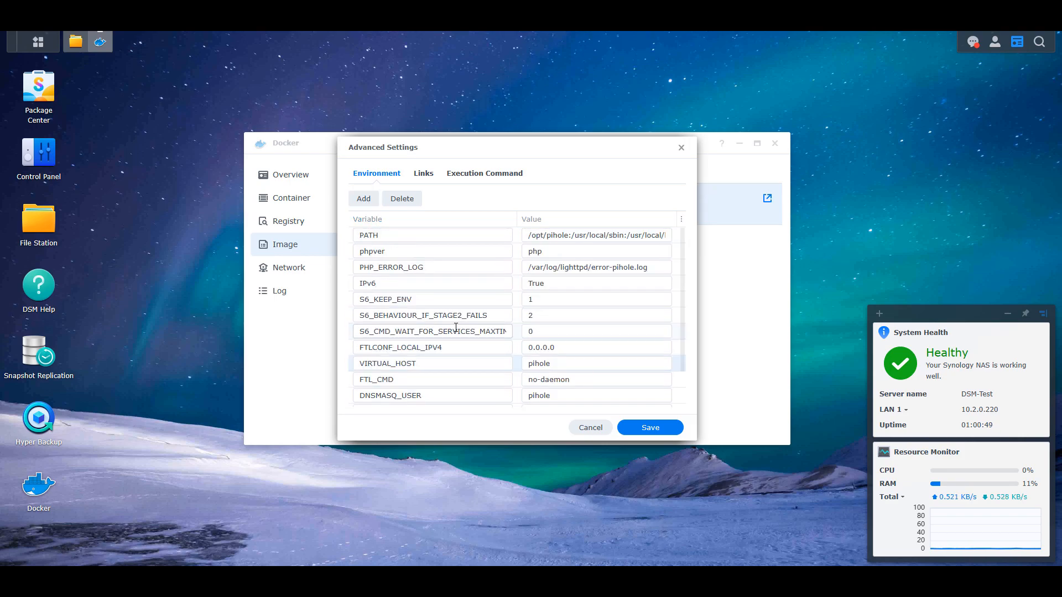
{"action": "type", "text": "Serve"}
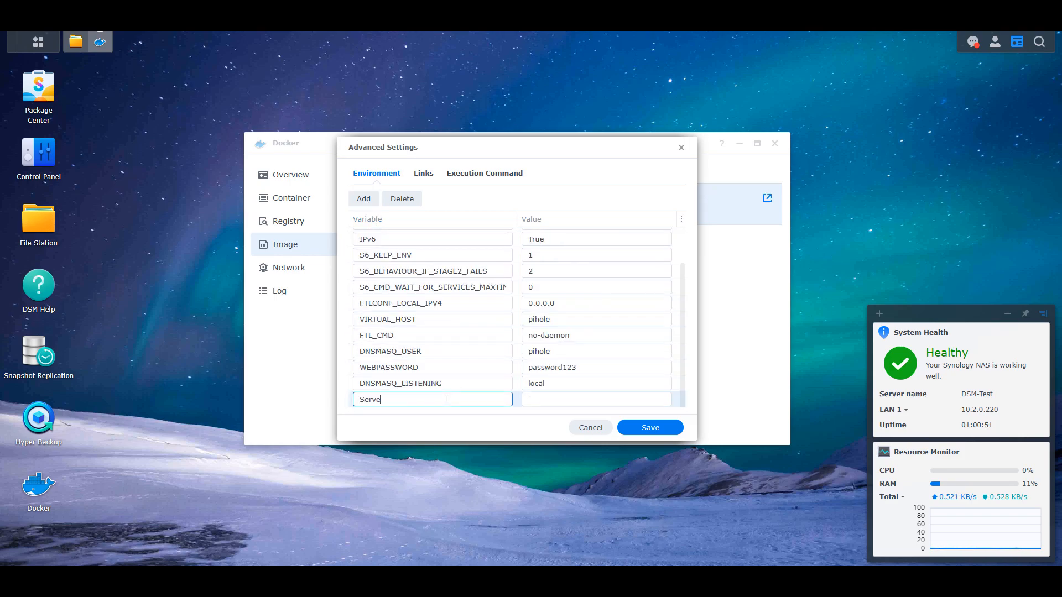
{"action": "type", "text": "10."}
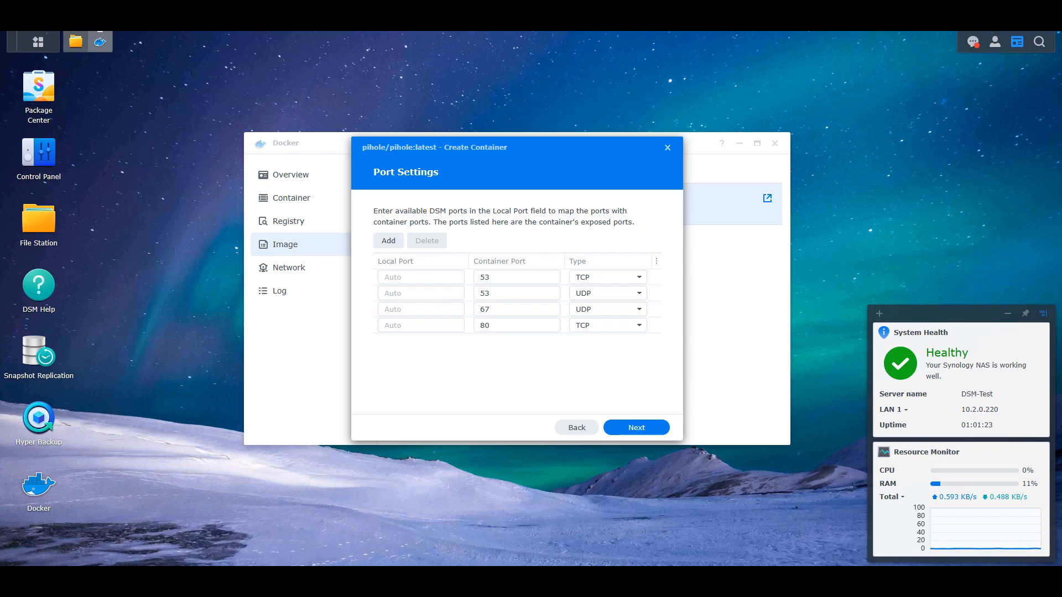
{"action": "left_click", "coordinate": [634, 428]}
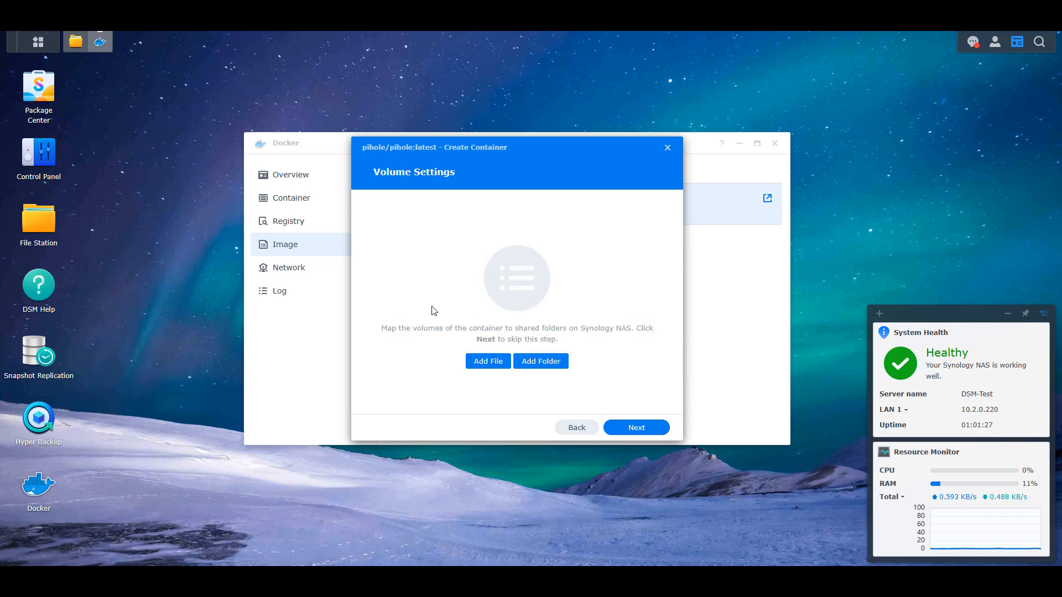
Step: Map docker/pihole/dnsmasq.d to /etc/dnsmasq.d and docker/pihole/pihole to /etc/pihole
{"action": "left_click", "coordinate": [540, 361]}
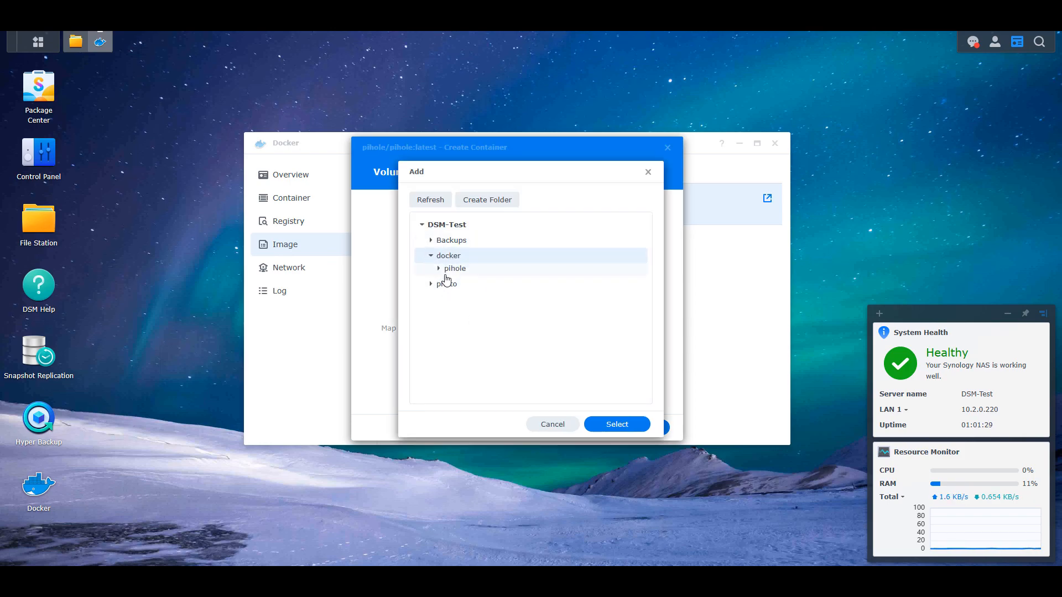
{"action": "left_click", "coordinate": [438, 268]}
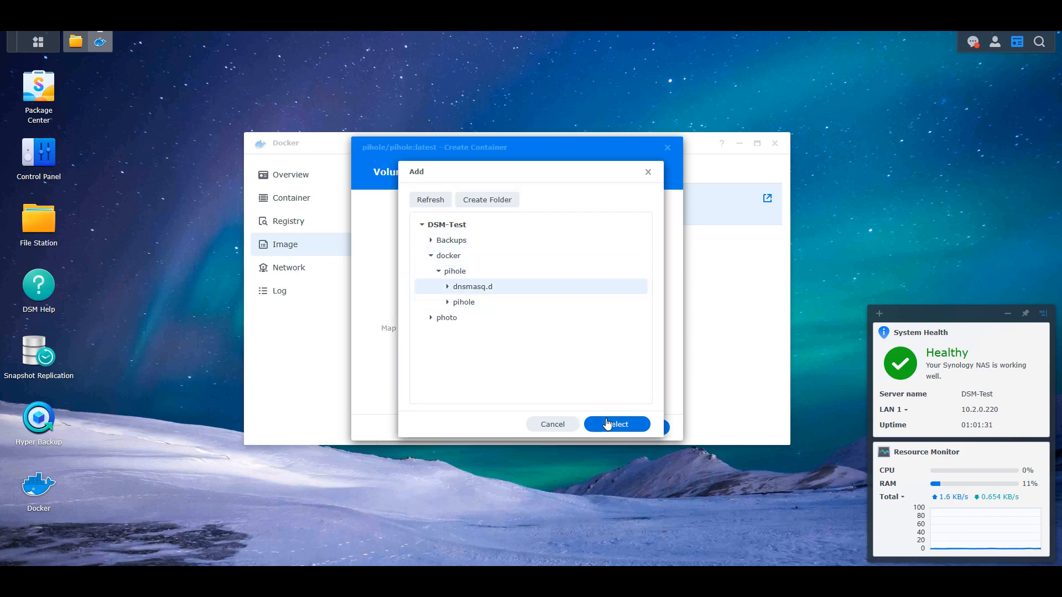
{"action": "left_click", "coordinate": [616, 425]}
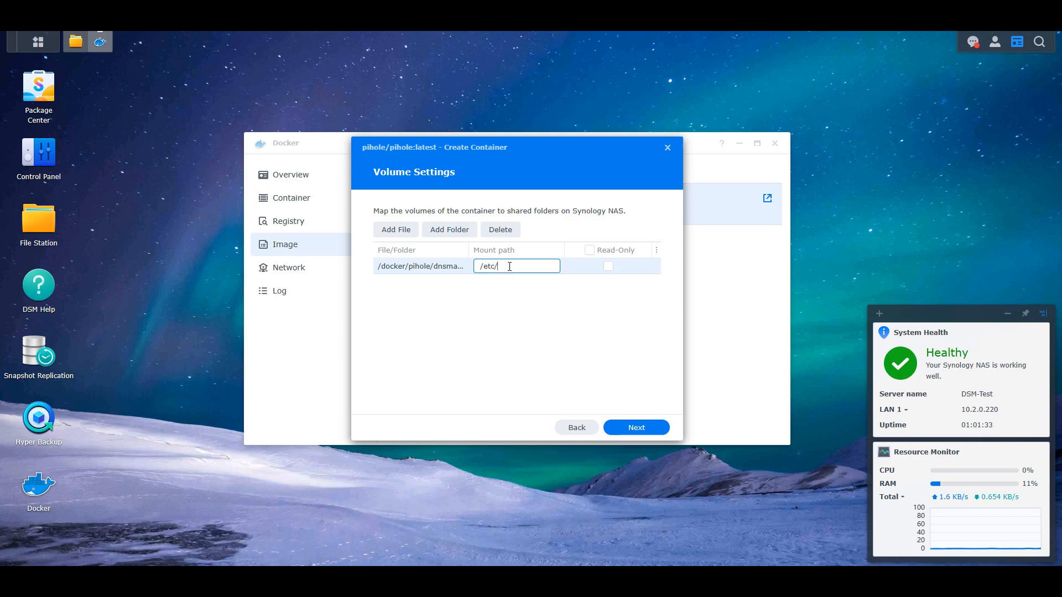
{"action": "type", "text": "dnsmasq.d"}
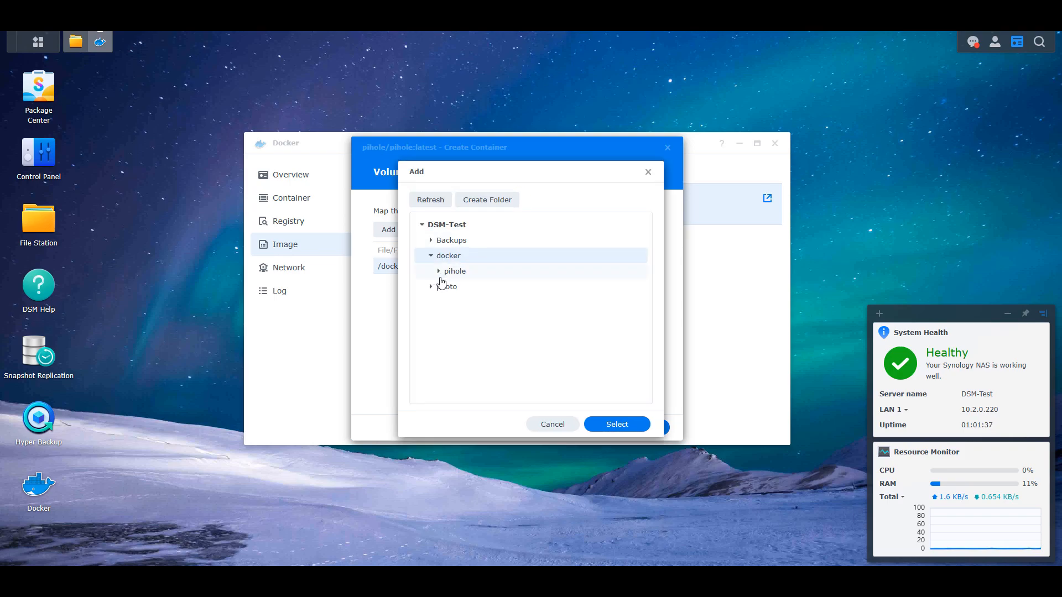
{"action": "left_click", "coordinate": [439, 271]}
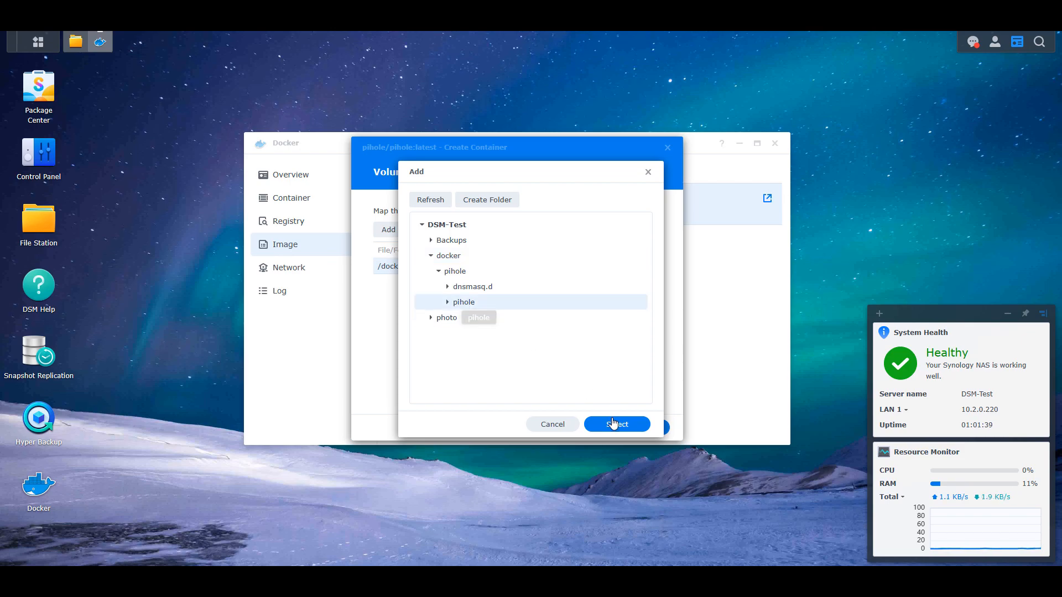
{"action": "left_click", "coordinate": [616, 424]}
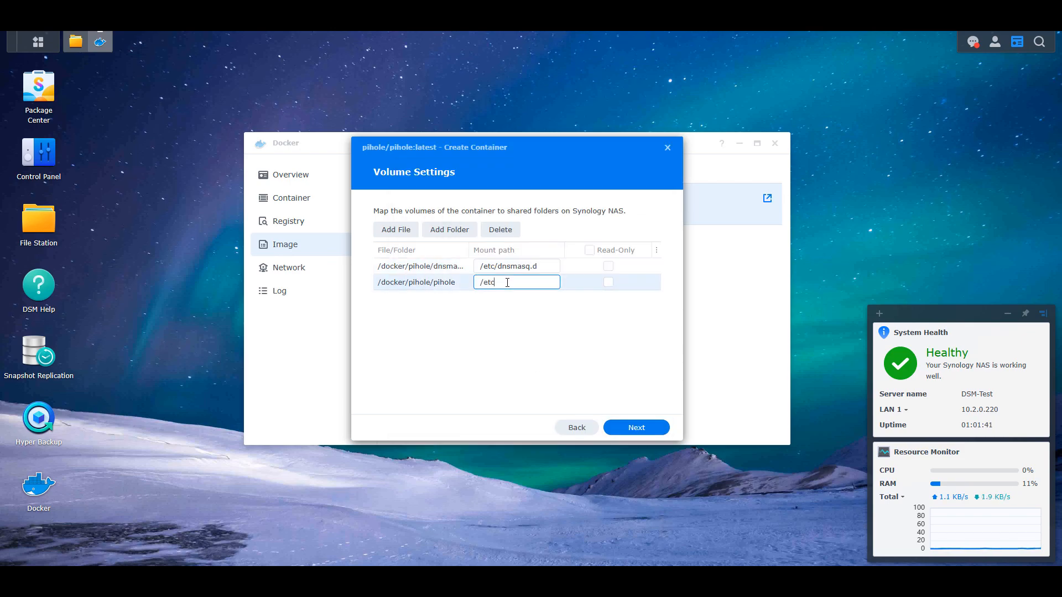
{"action": "type", "text": "/pihole"}
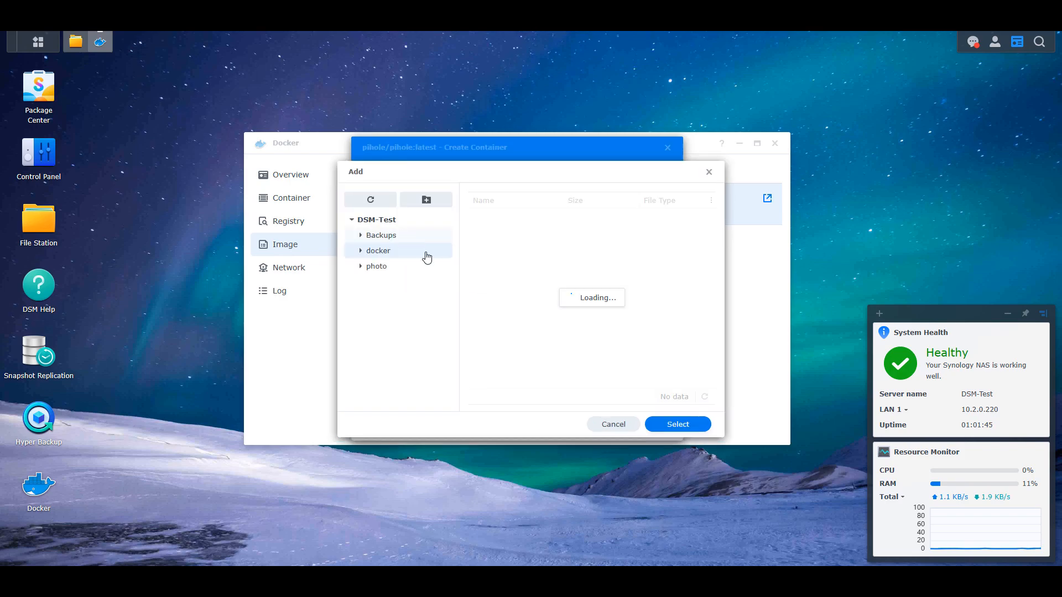
Step: Map docker/pihole/resolv.conf to /etc/resolv.conf and advance to the summary
{"action": "left_click", "coordinate": [377, 251]}
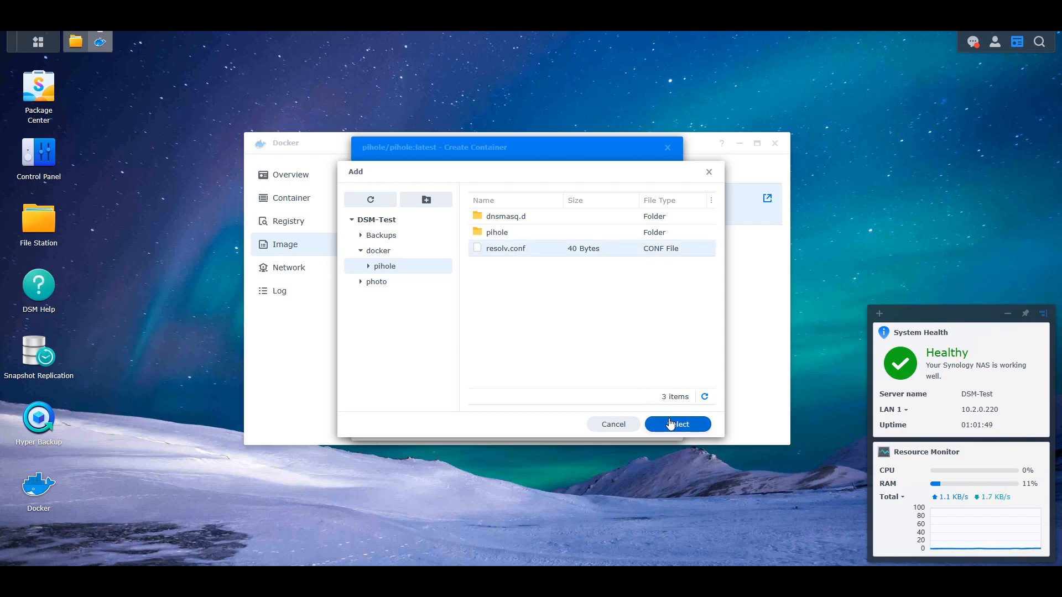
{"action": "left_click", "coordinate": [676, 425]}
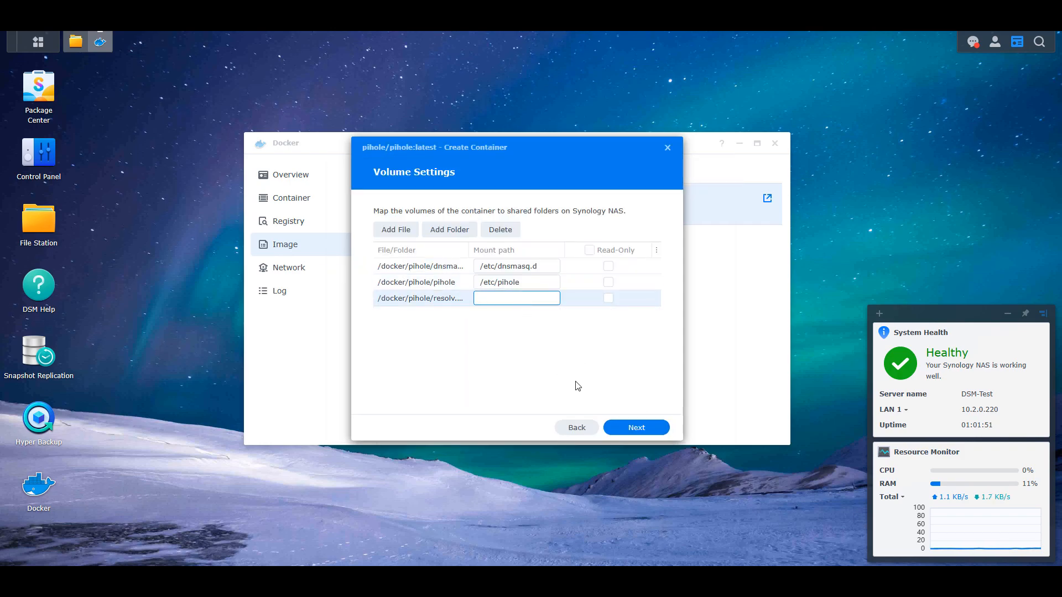
{"action": "type", "text": "/etc/resolv.conf"}
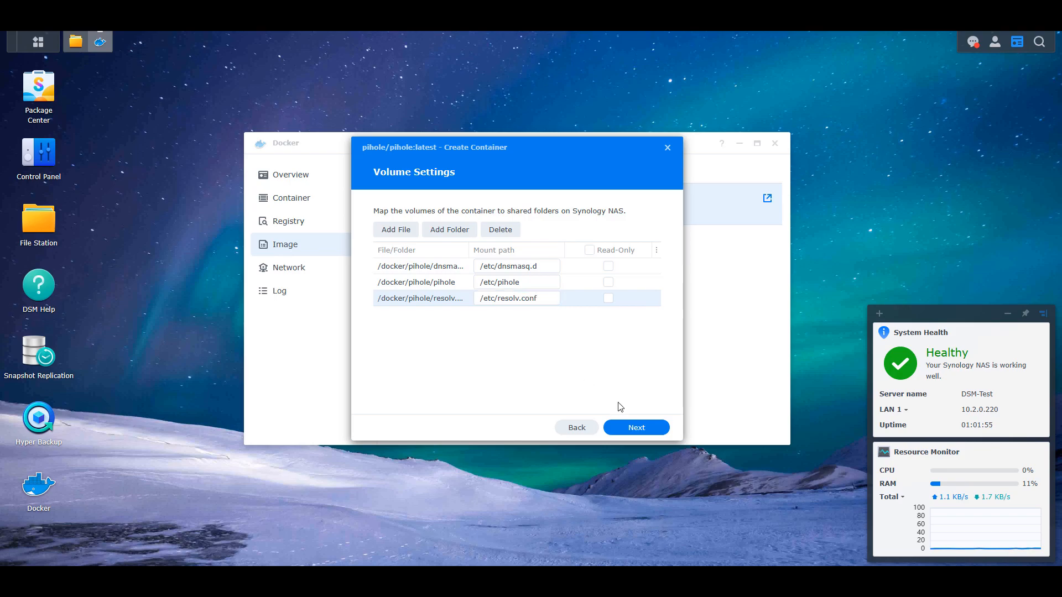
{"action": "mouse_move", "coordinate": [594, 370]}
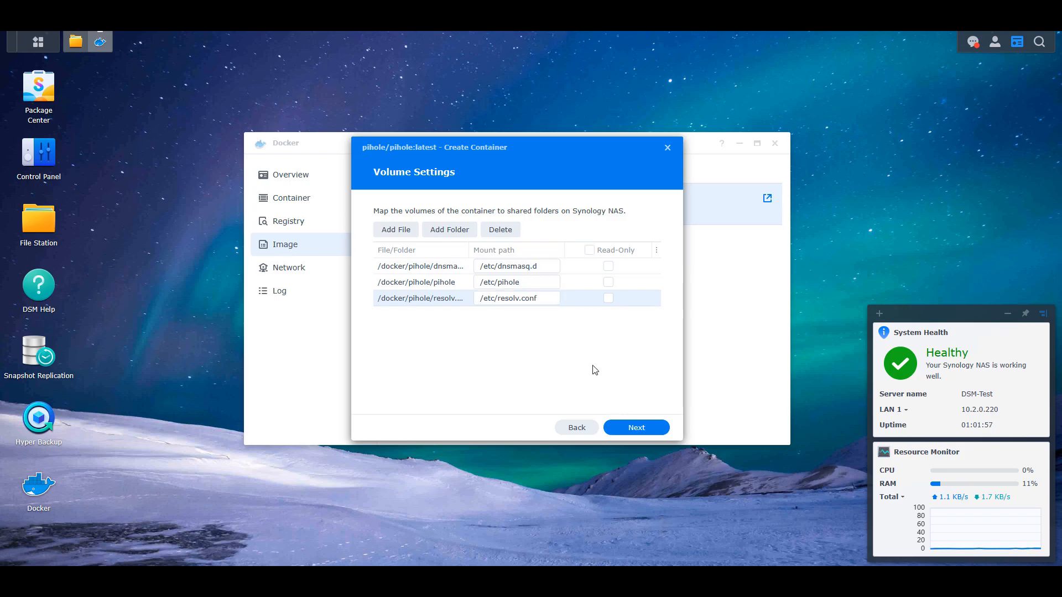
{"action": "left_click", "coordinate": [634, 428]}
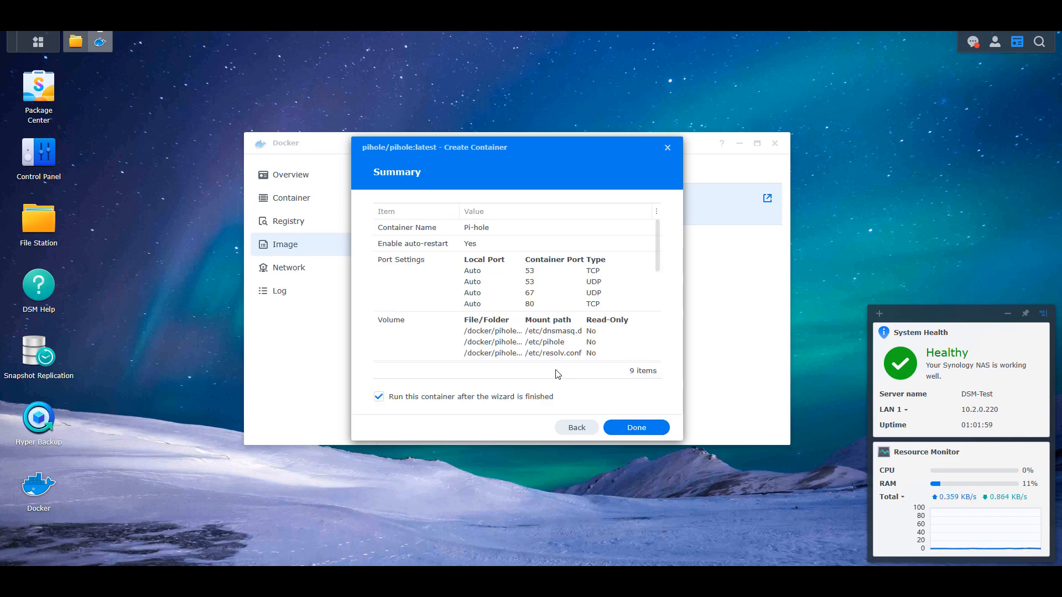
Step: Finish the wizard so Pi-hole runs, then open the Pi-hole admin login page
{"action": "left_click", "coordinate": [634, 428]}
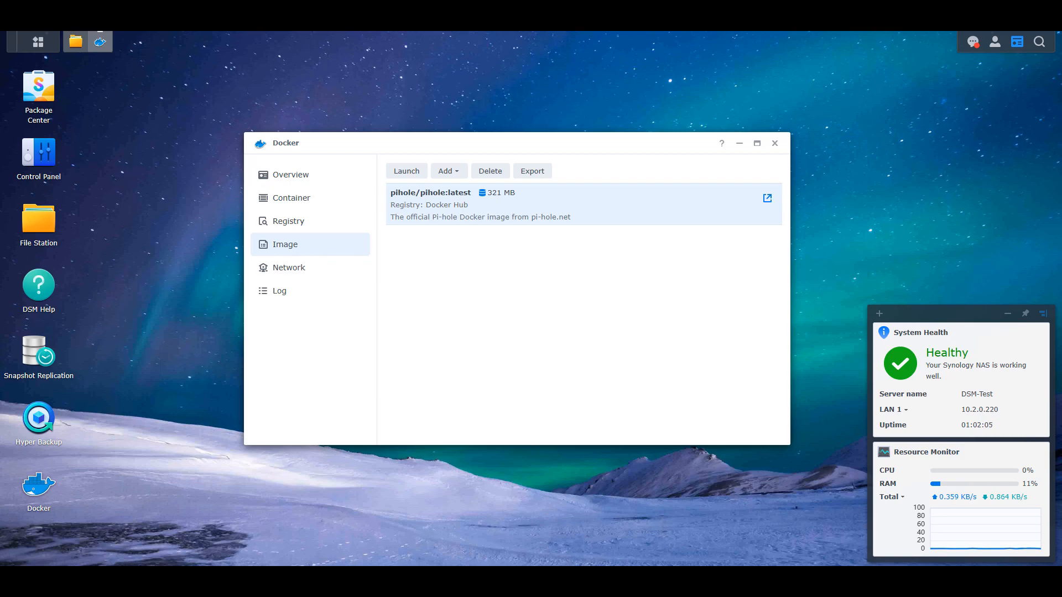
{"action": "left_click", "coordinate": [292, 198]}
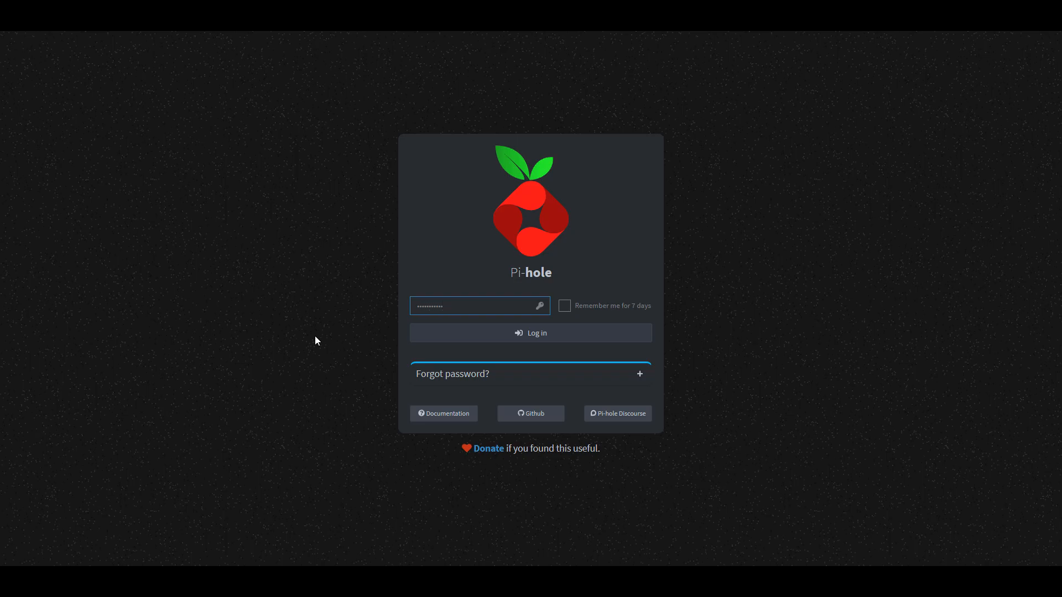
Step: Sign in to the Pi-hole dashboard (21 queries, 1 blocked) and expand Local DNS
{"action": "left_click", "coordinate": [531, 333]}
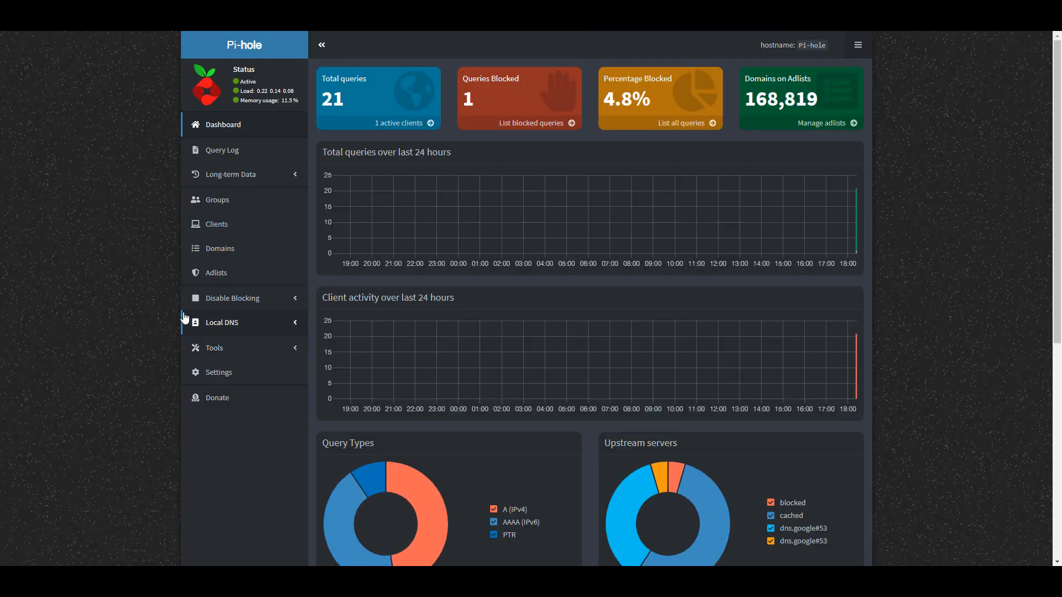
{"action": "mouse_move", "coordinate": [82, 286]}
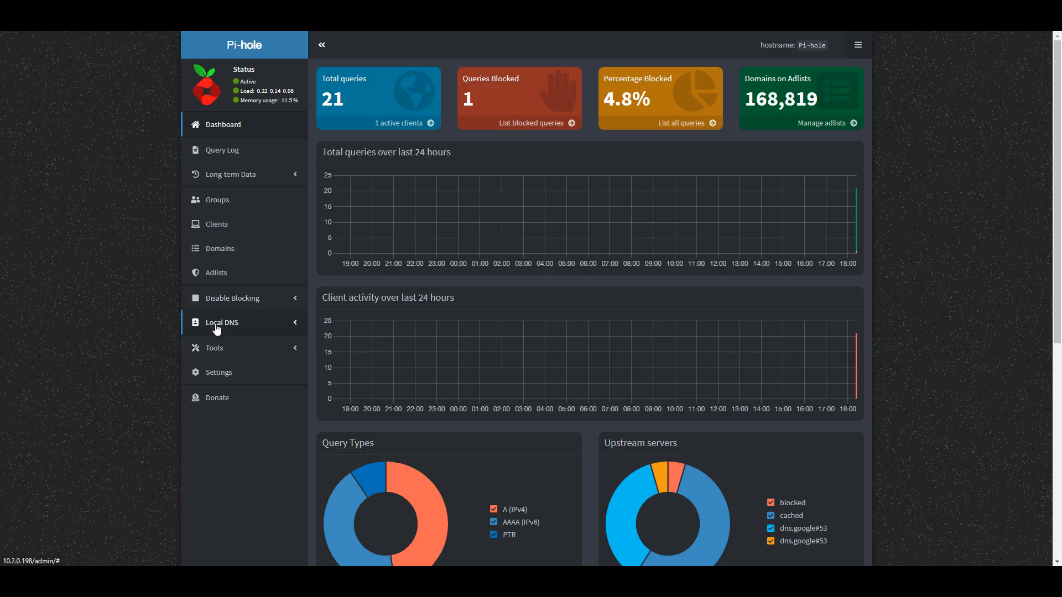
{"action": "left_click", "coordinate": [221, 322]}
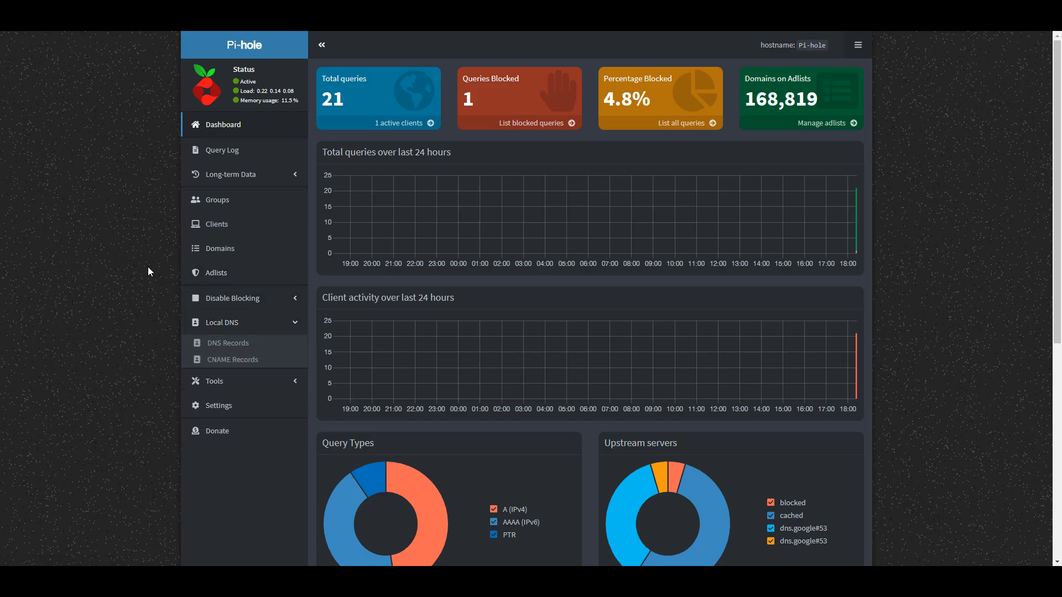